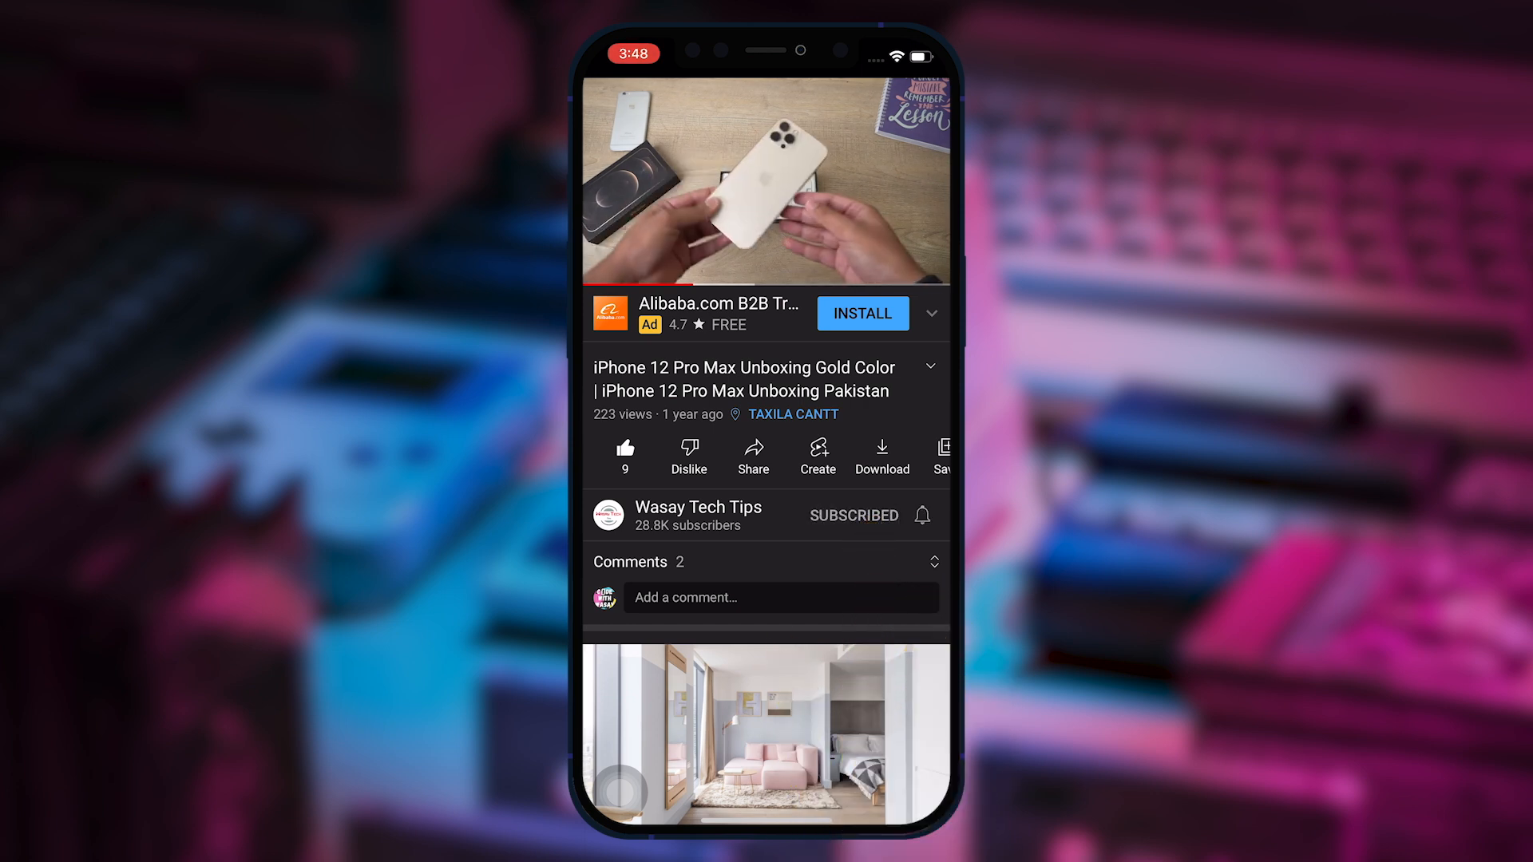
Step: Go from the Azure portal home page to the Resource groups list
left_click(919, 515)
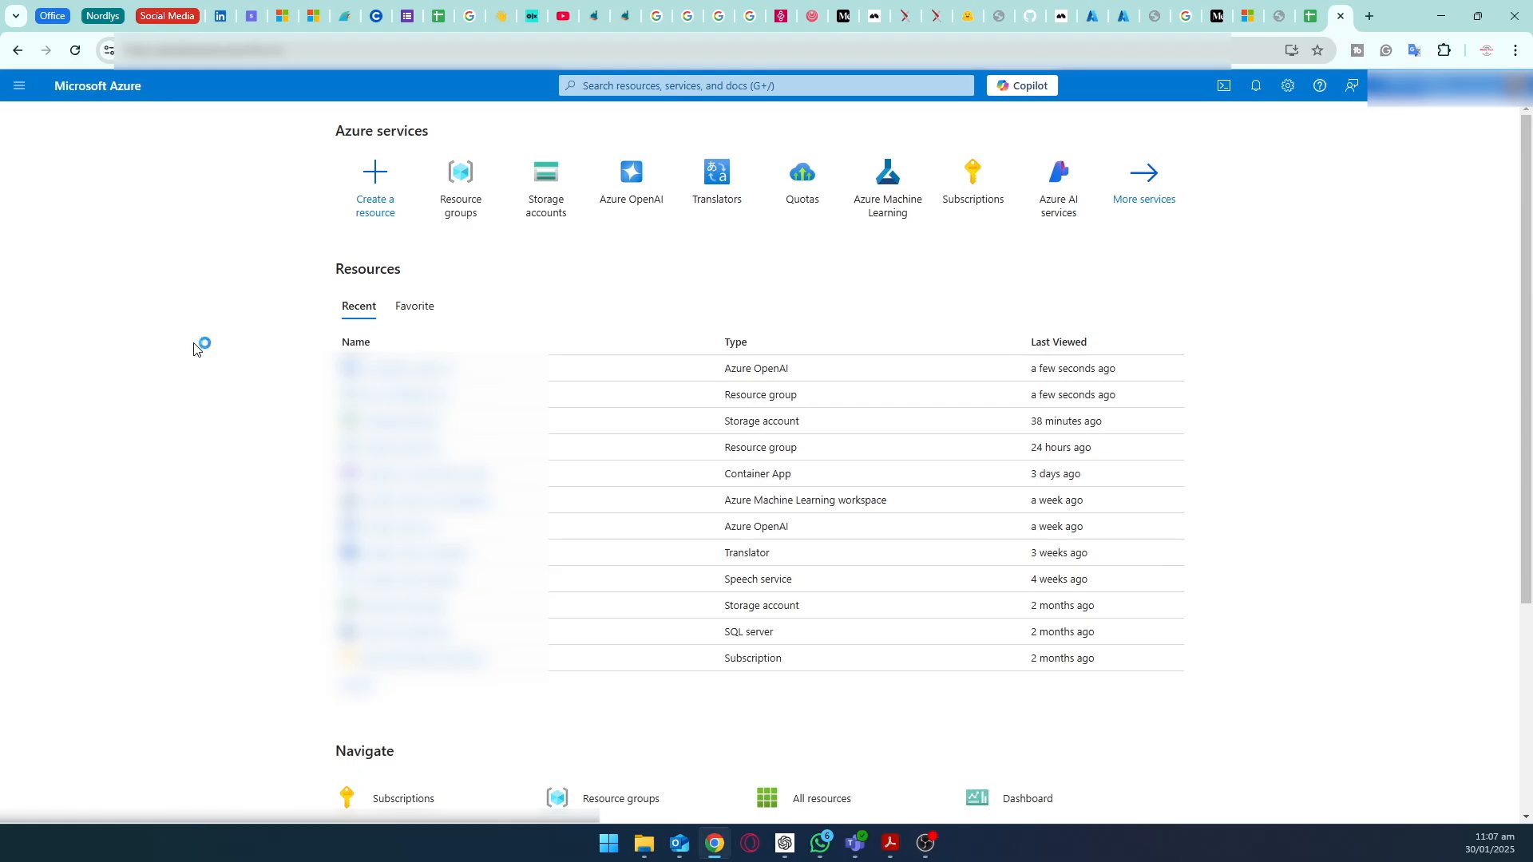
mouse_move(235, 306)
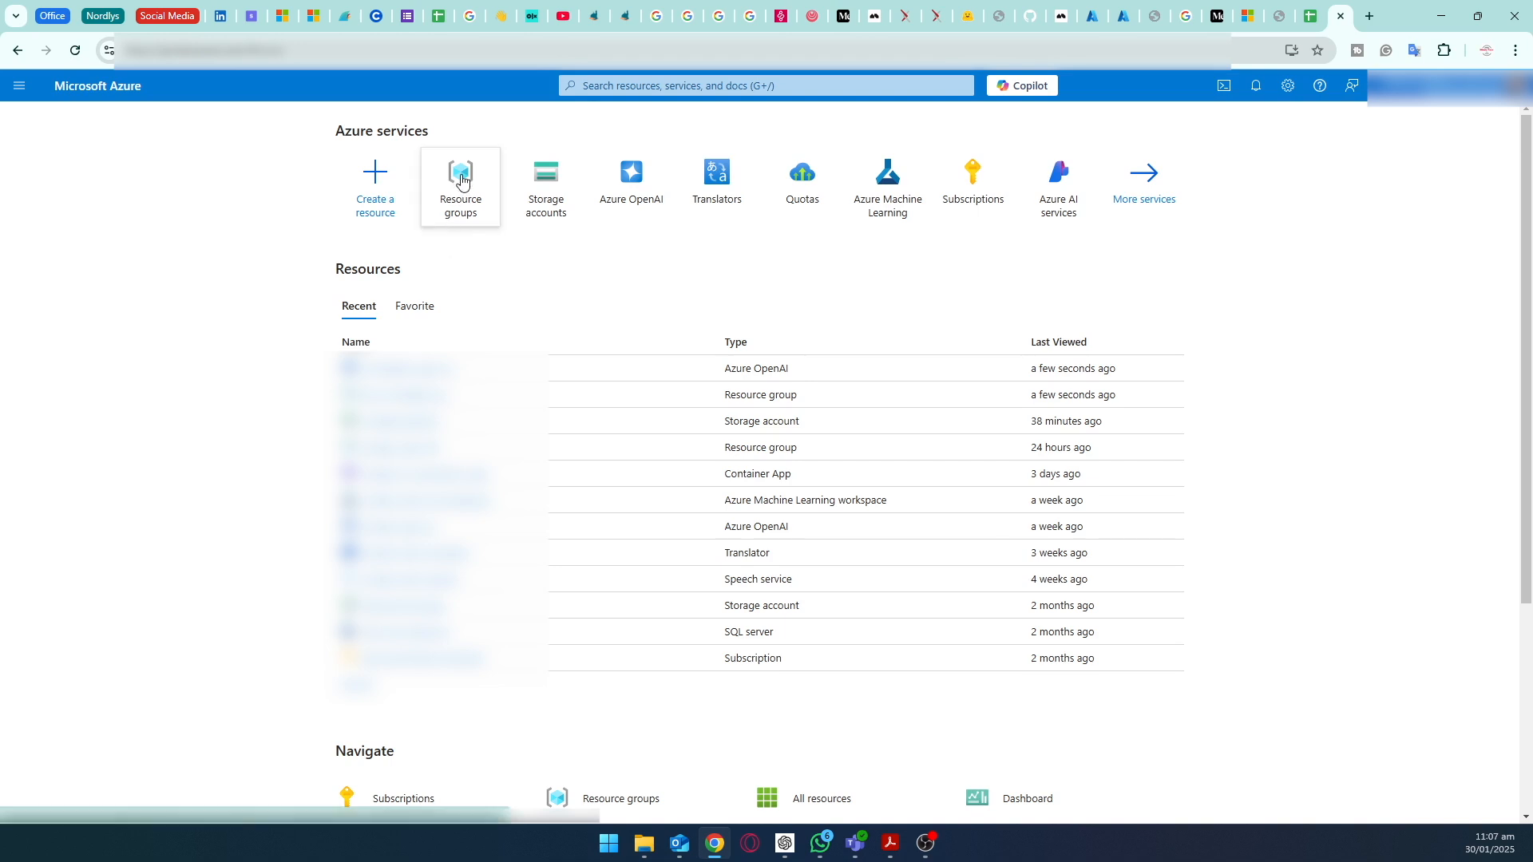
left_click(460, 185)
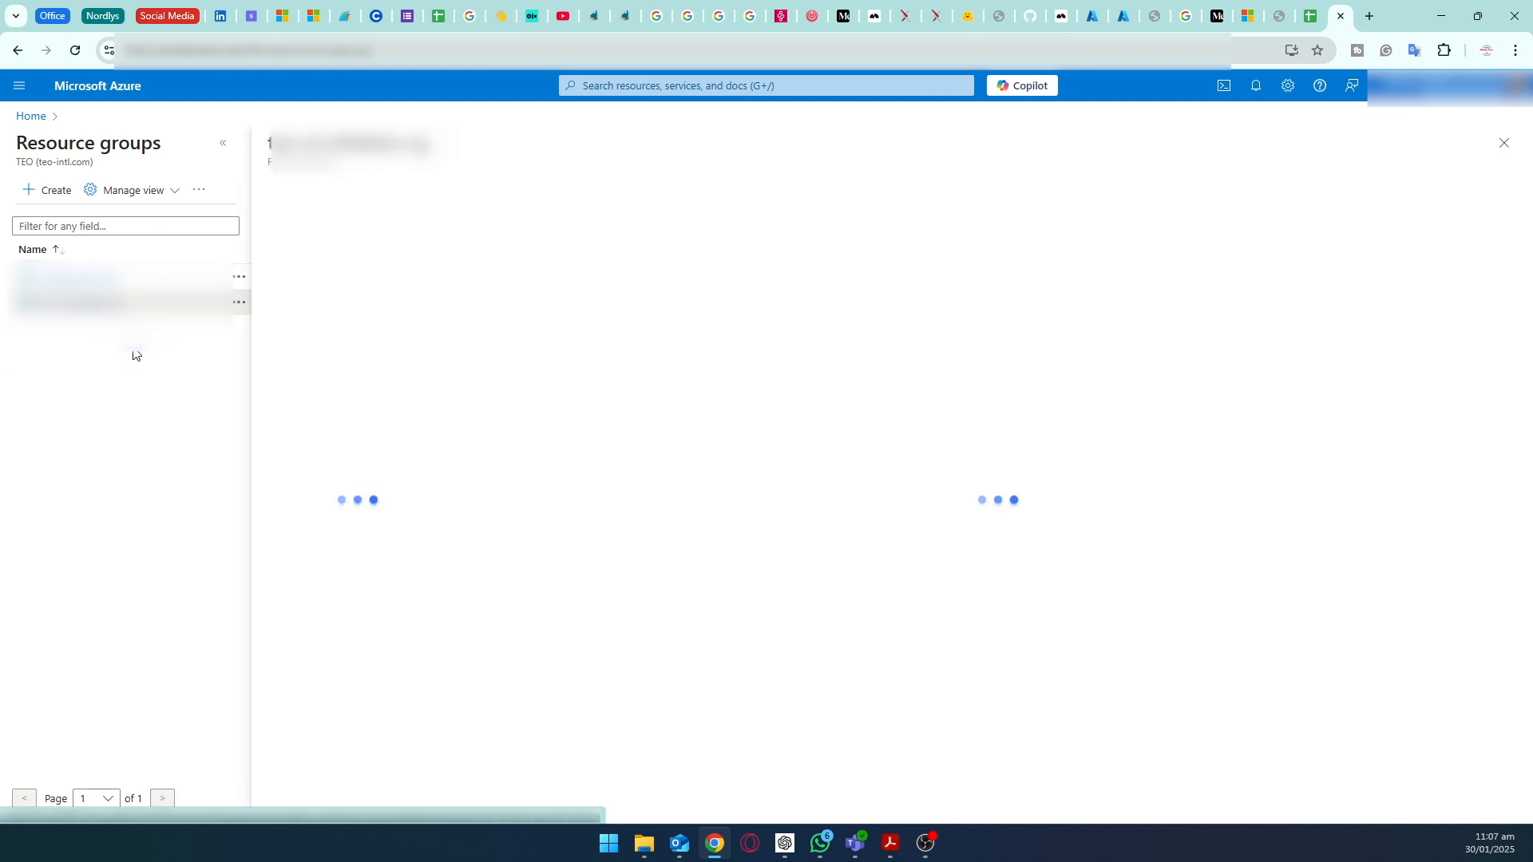
Step: Show the resource group holding ai-initiative-open-ai and ai-initiative-vnet, briefly trying the top search with 'open'
left_click(68, 276)
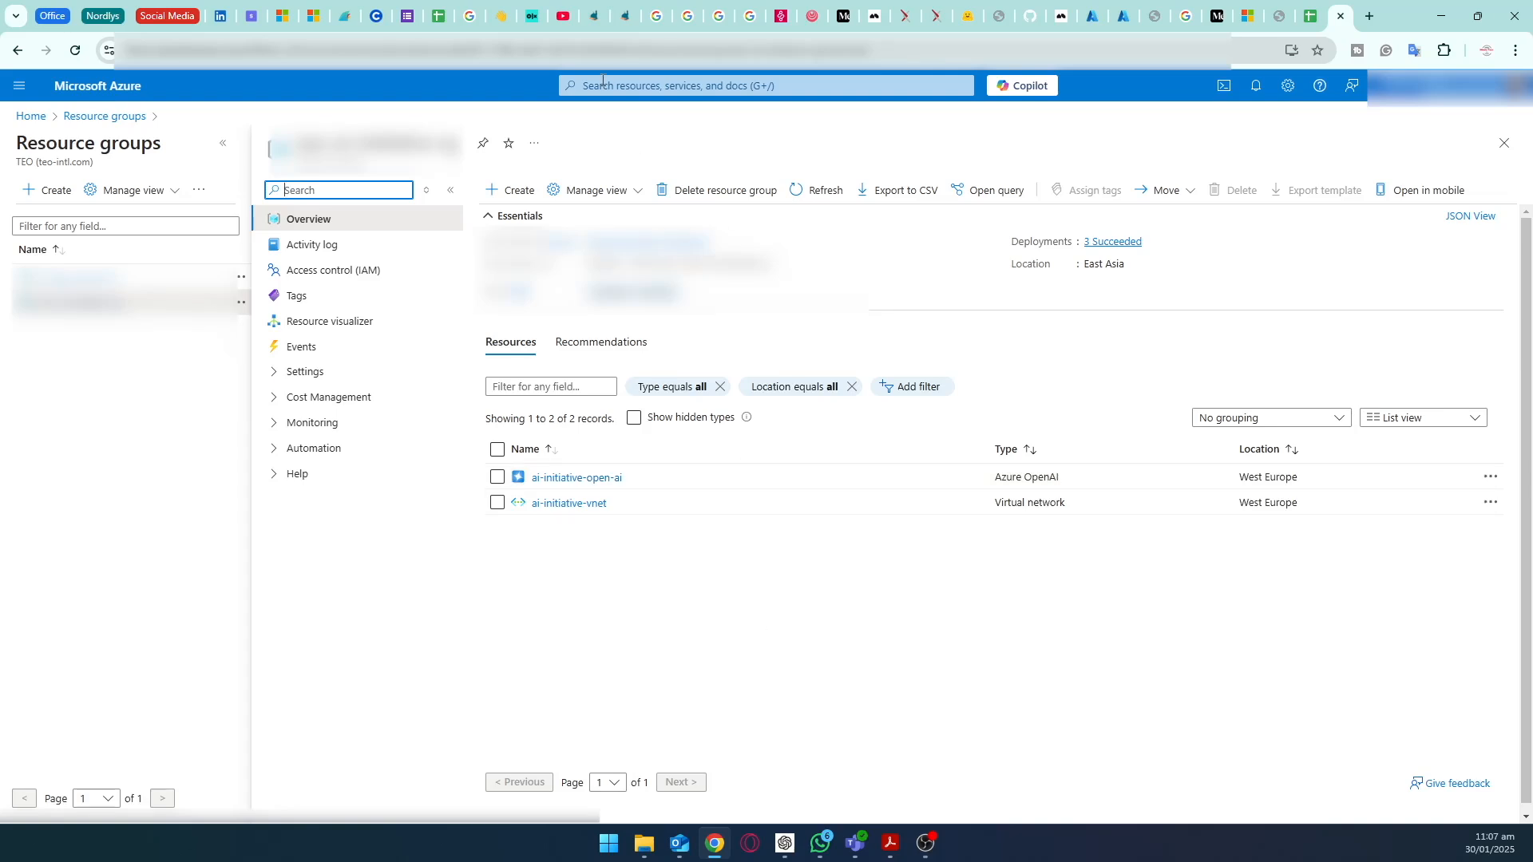
type("open")
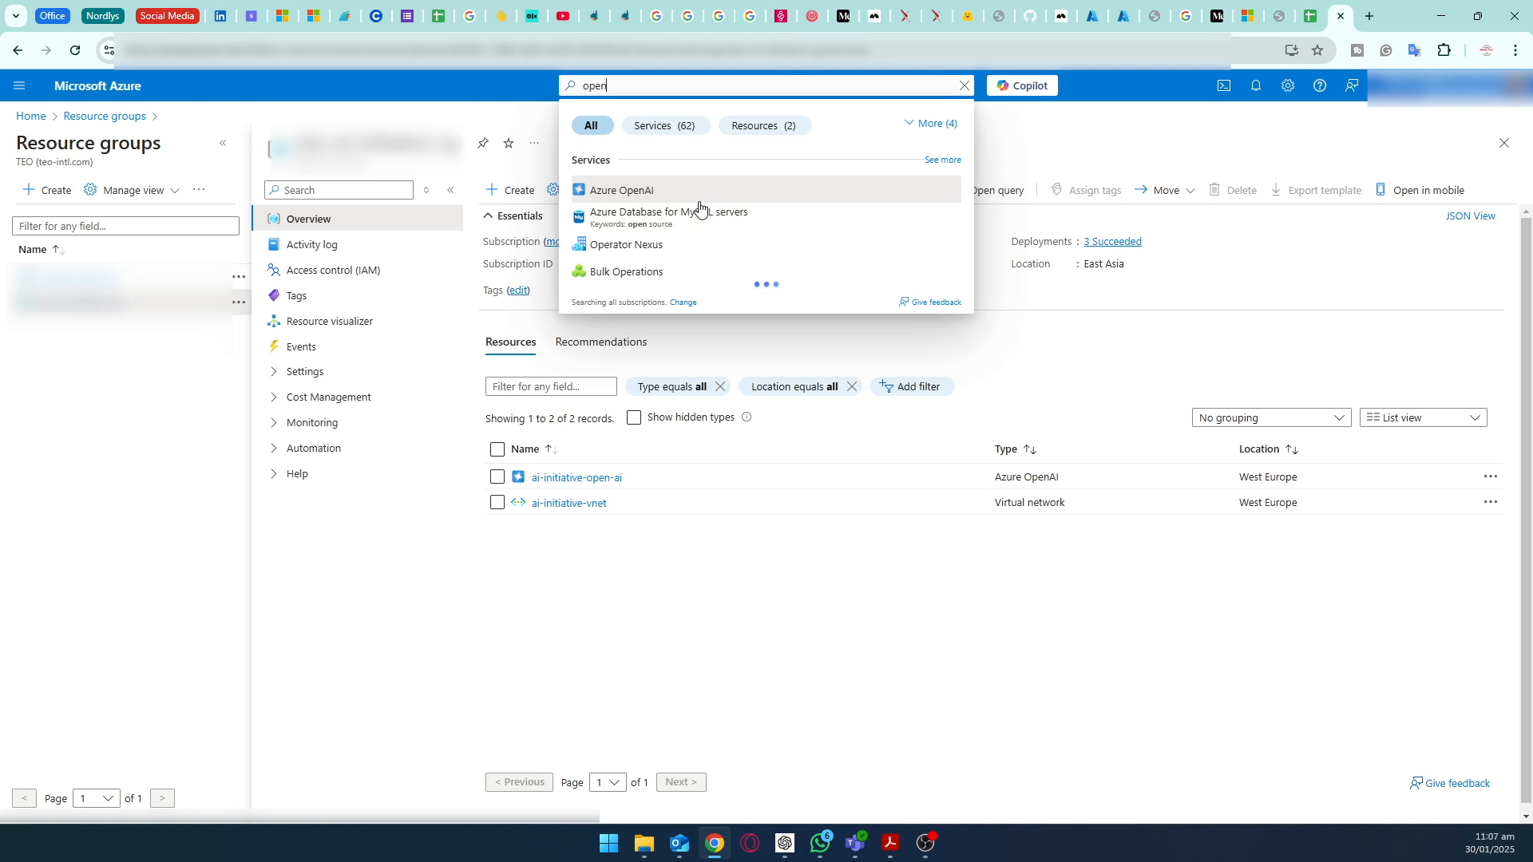
mouse_move(652, 198)
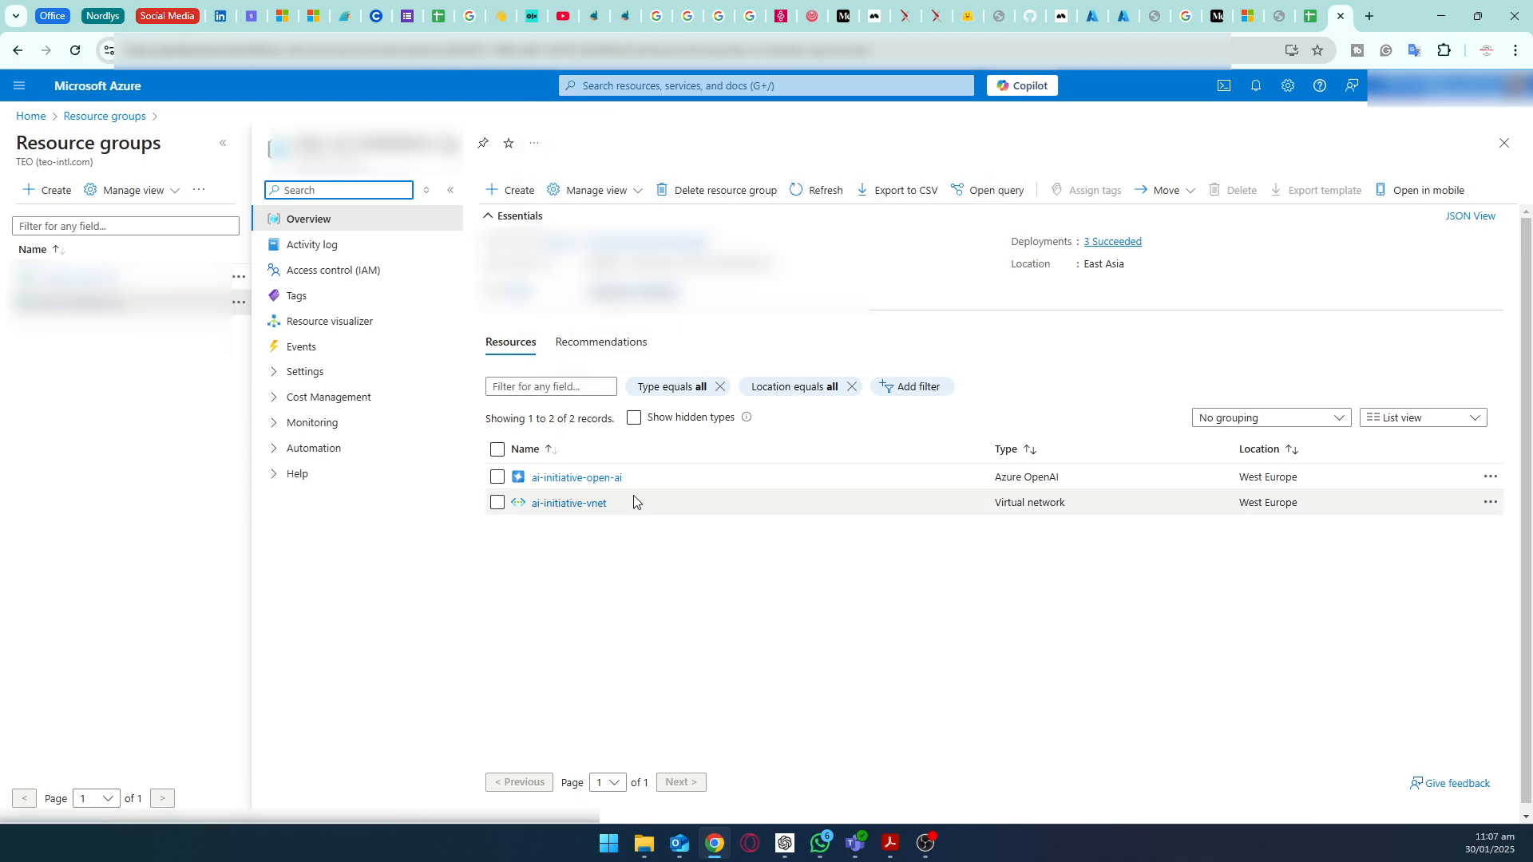
Step: Enter the ai-initiative-open-ai resource and launch its Azure AI Foundry portal
left_click(577, 478)
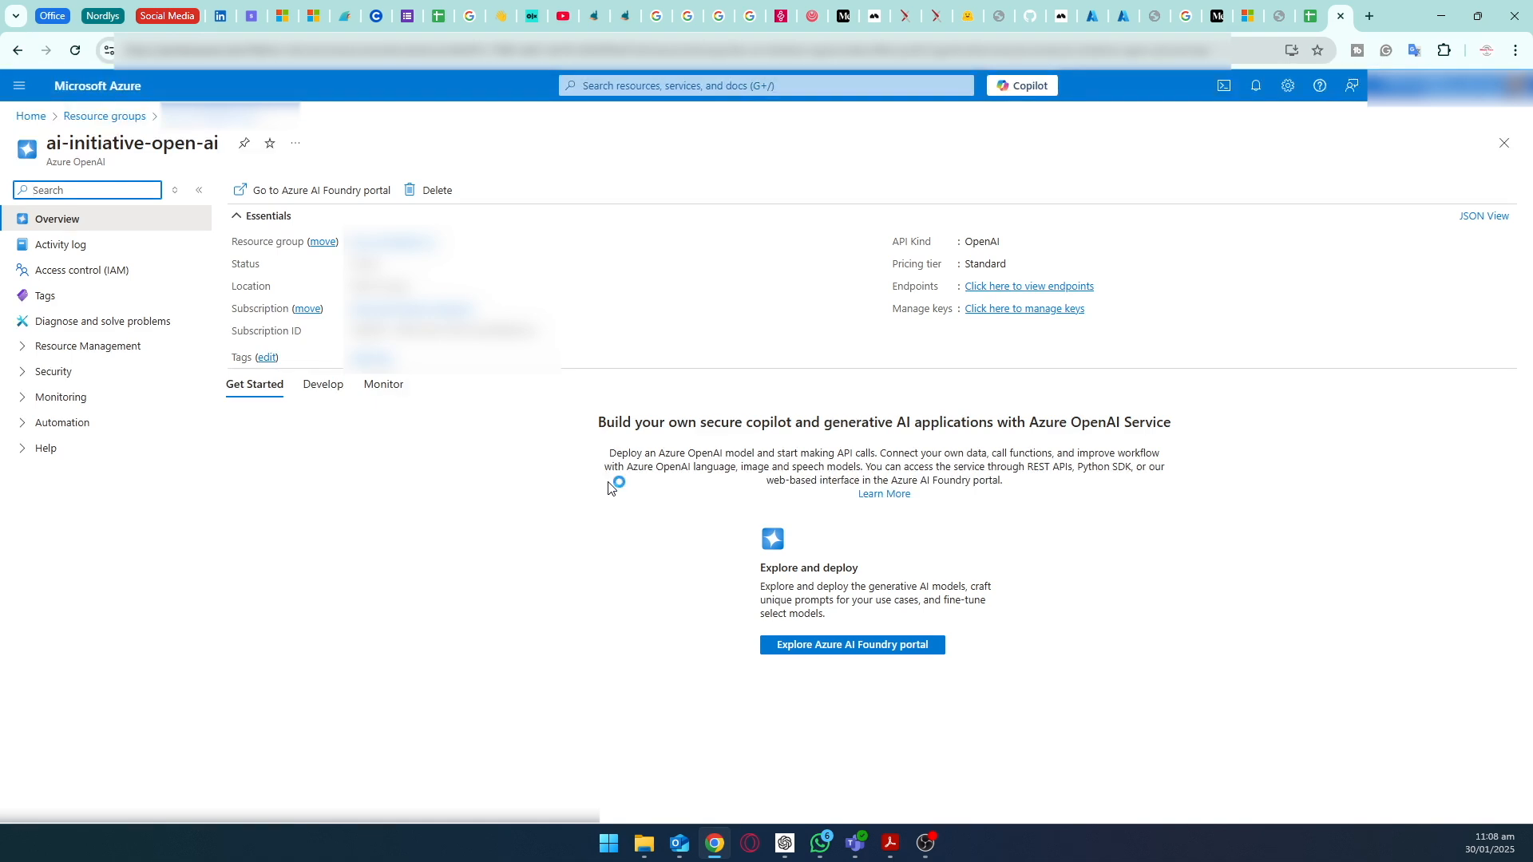
mouse_move(852, 644)
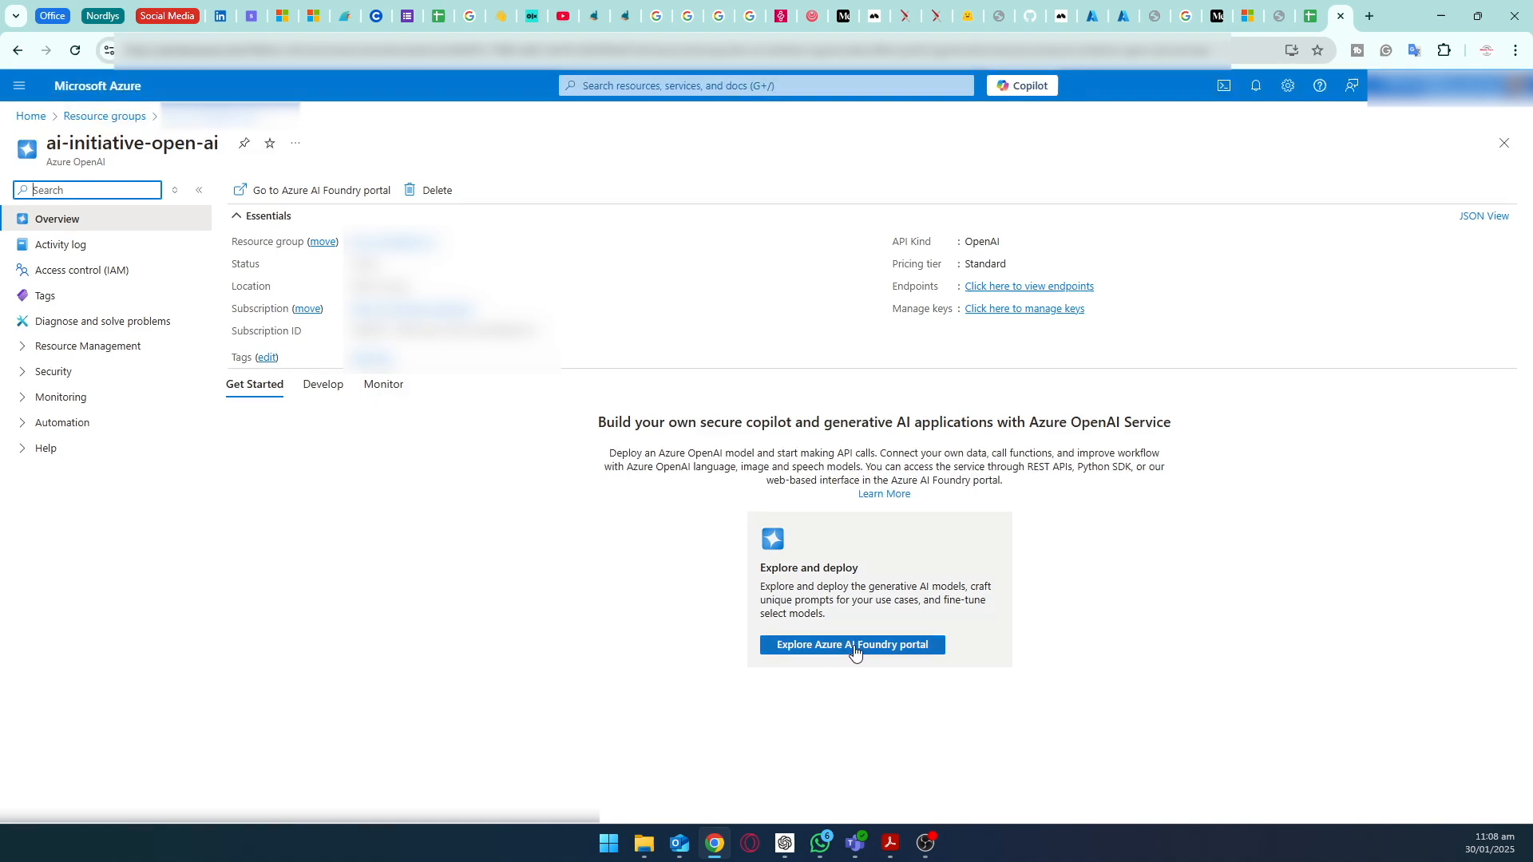
left_click(849, 643)
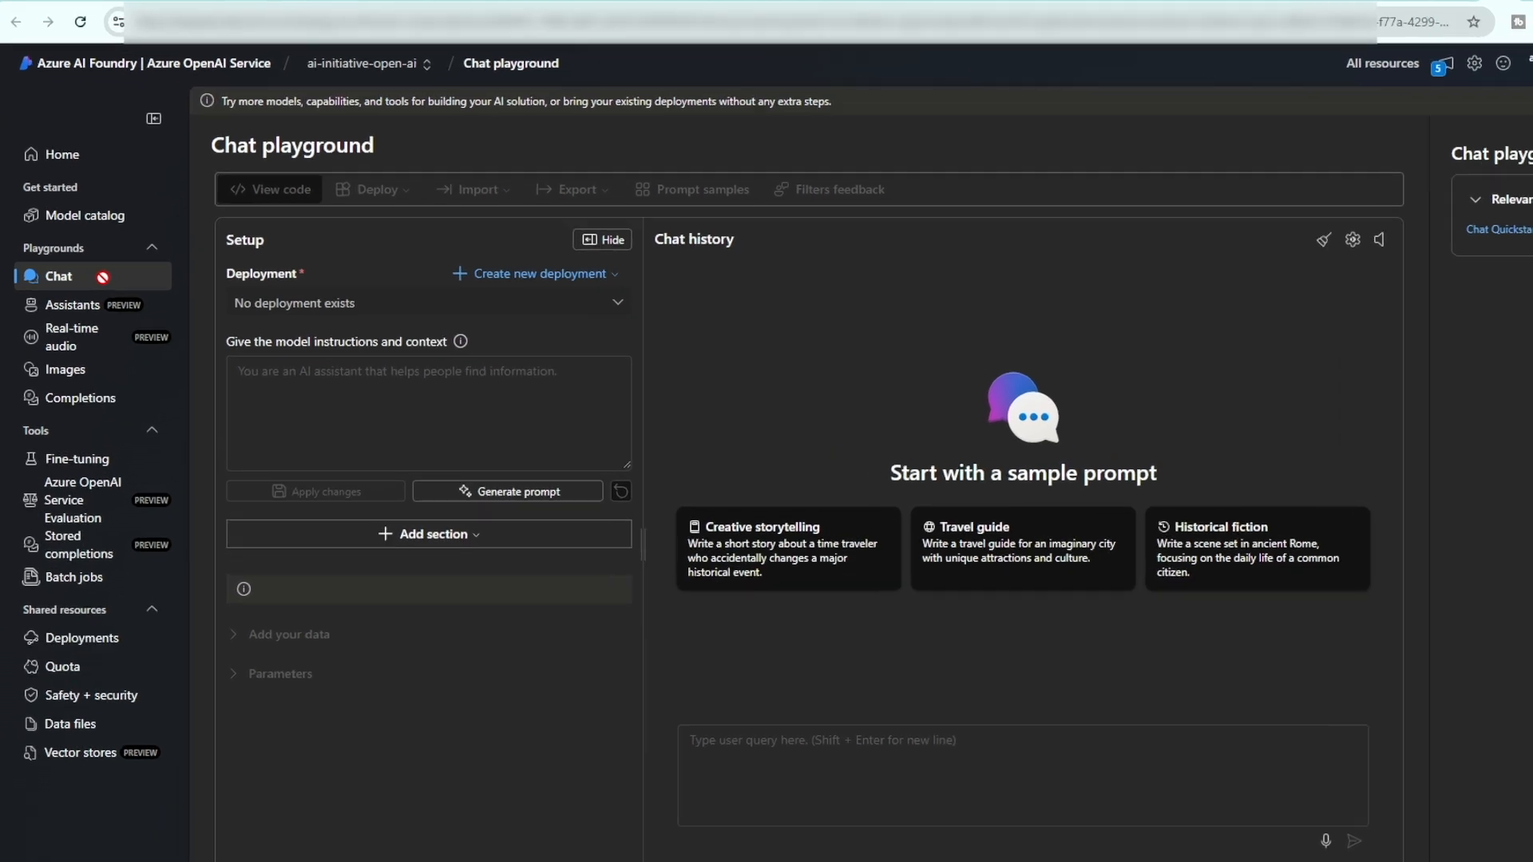
Step: Filter the Azure AI Foundry model catalog by '4o' to list the gpt-4o family
left_click(86, 214)
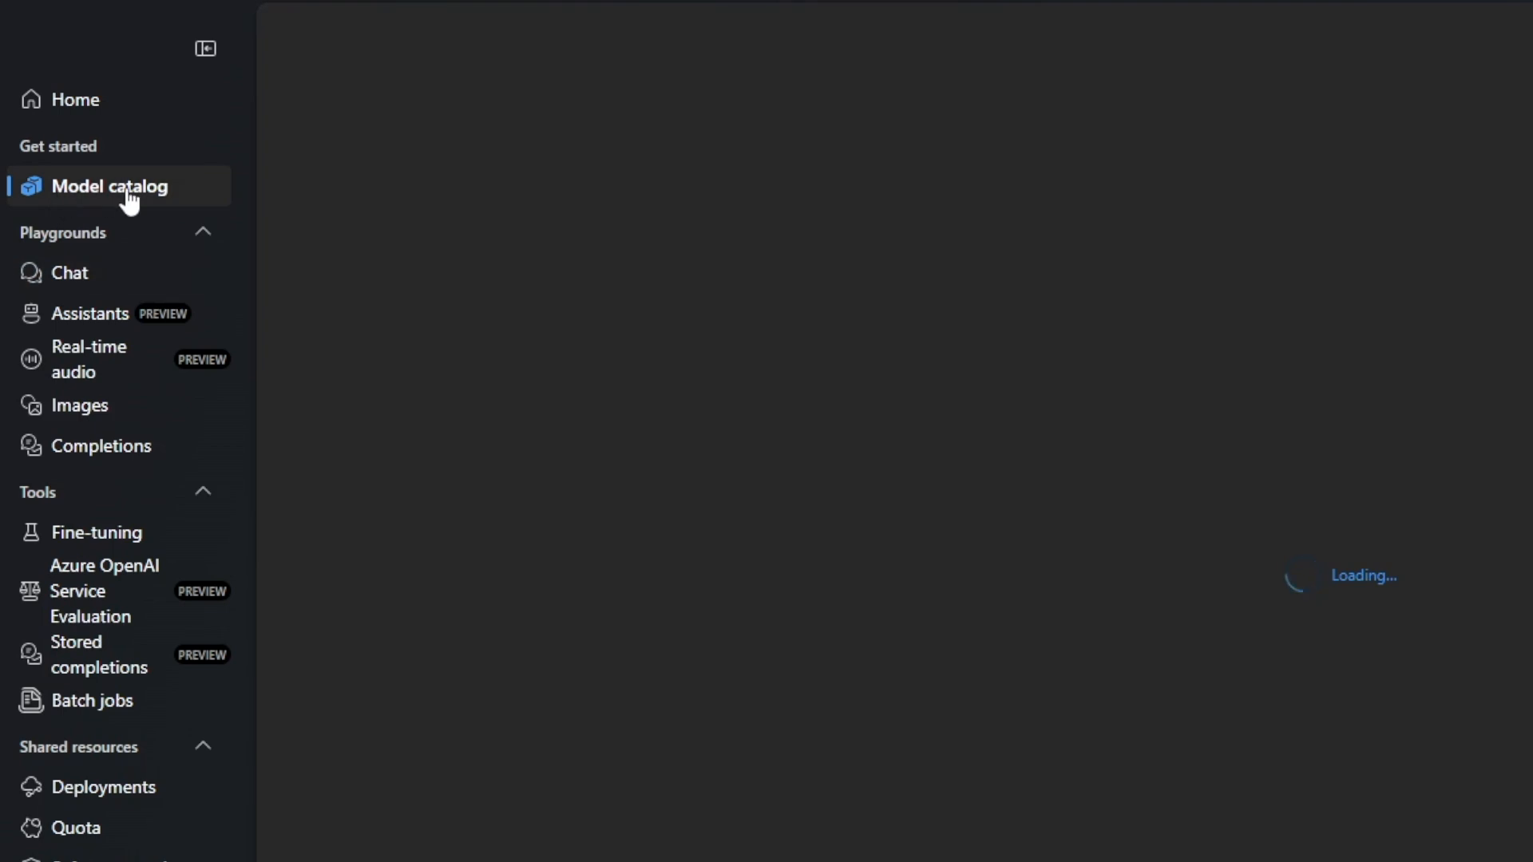
left_click(120, 185)
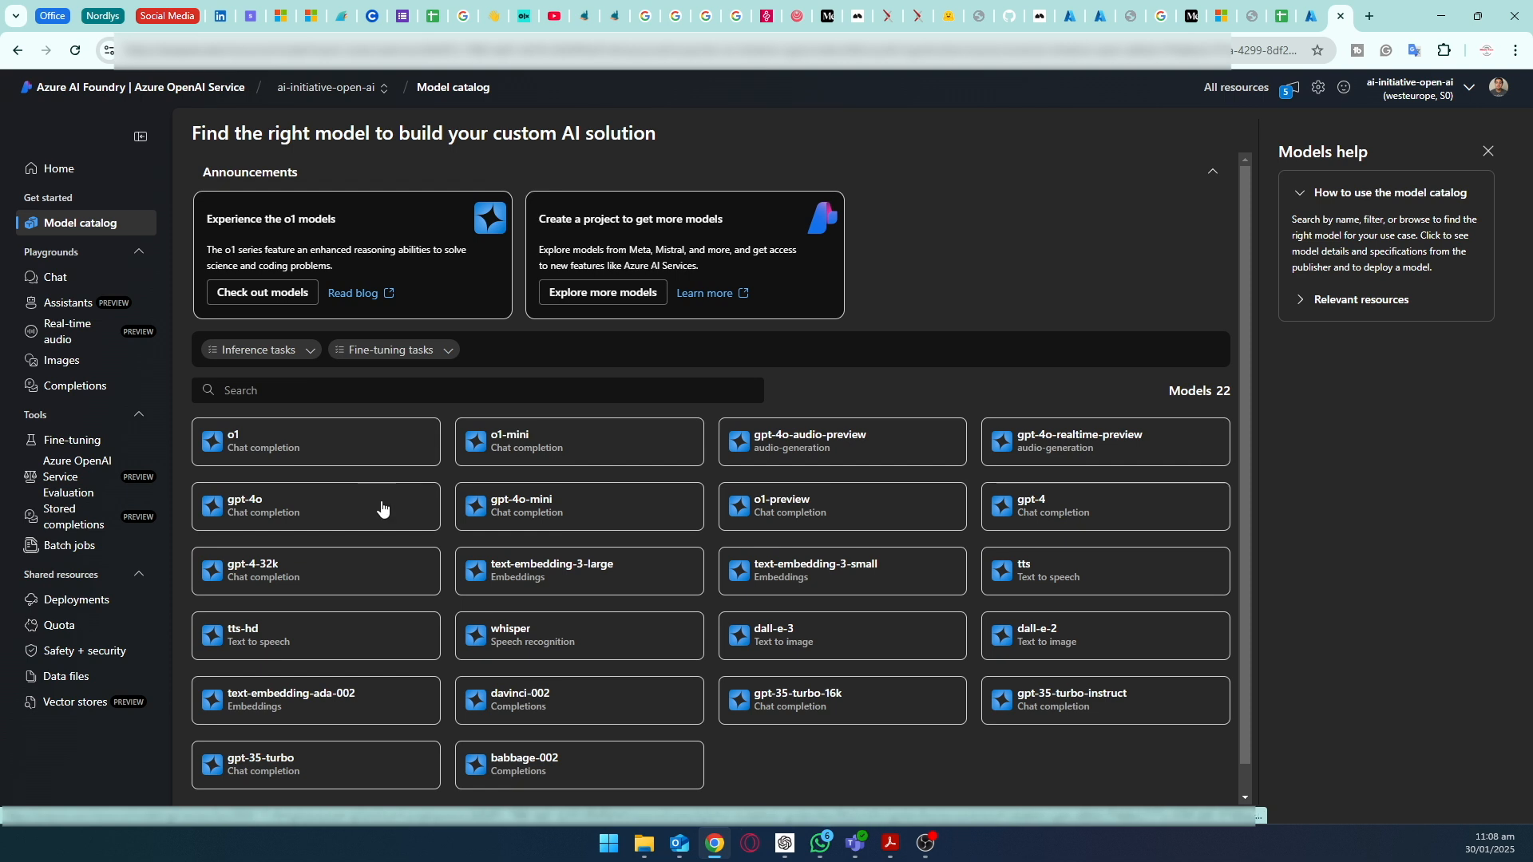
mouse_move(399, 397)
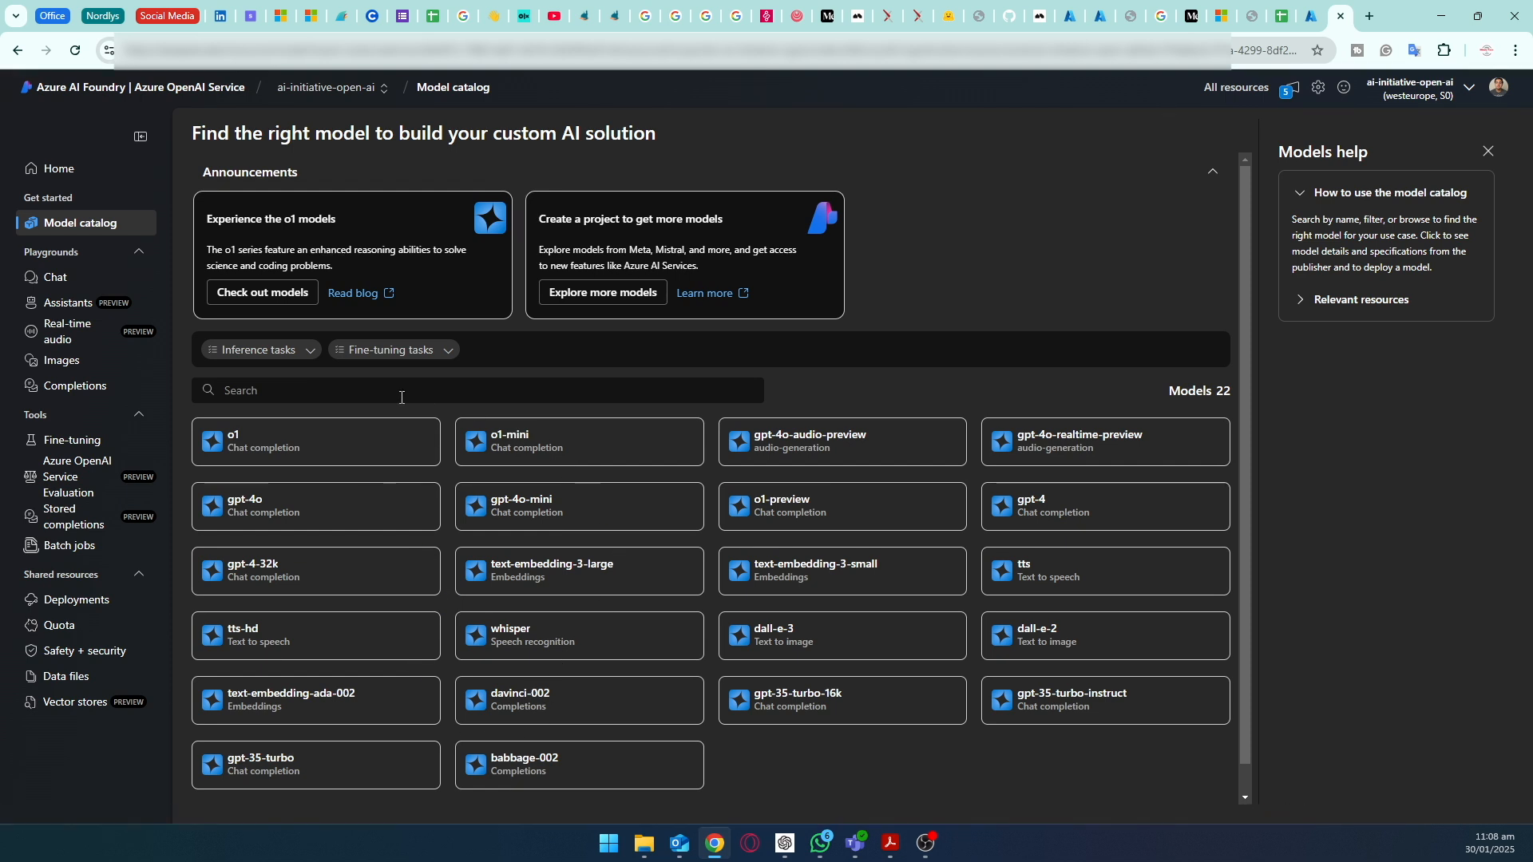
left_click(401, 389)
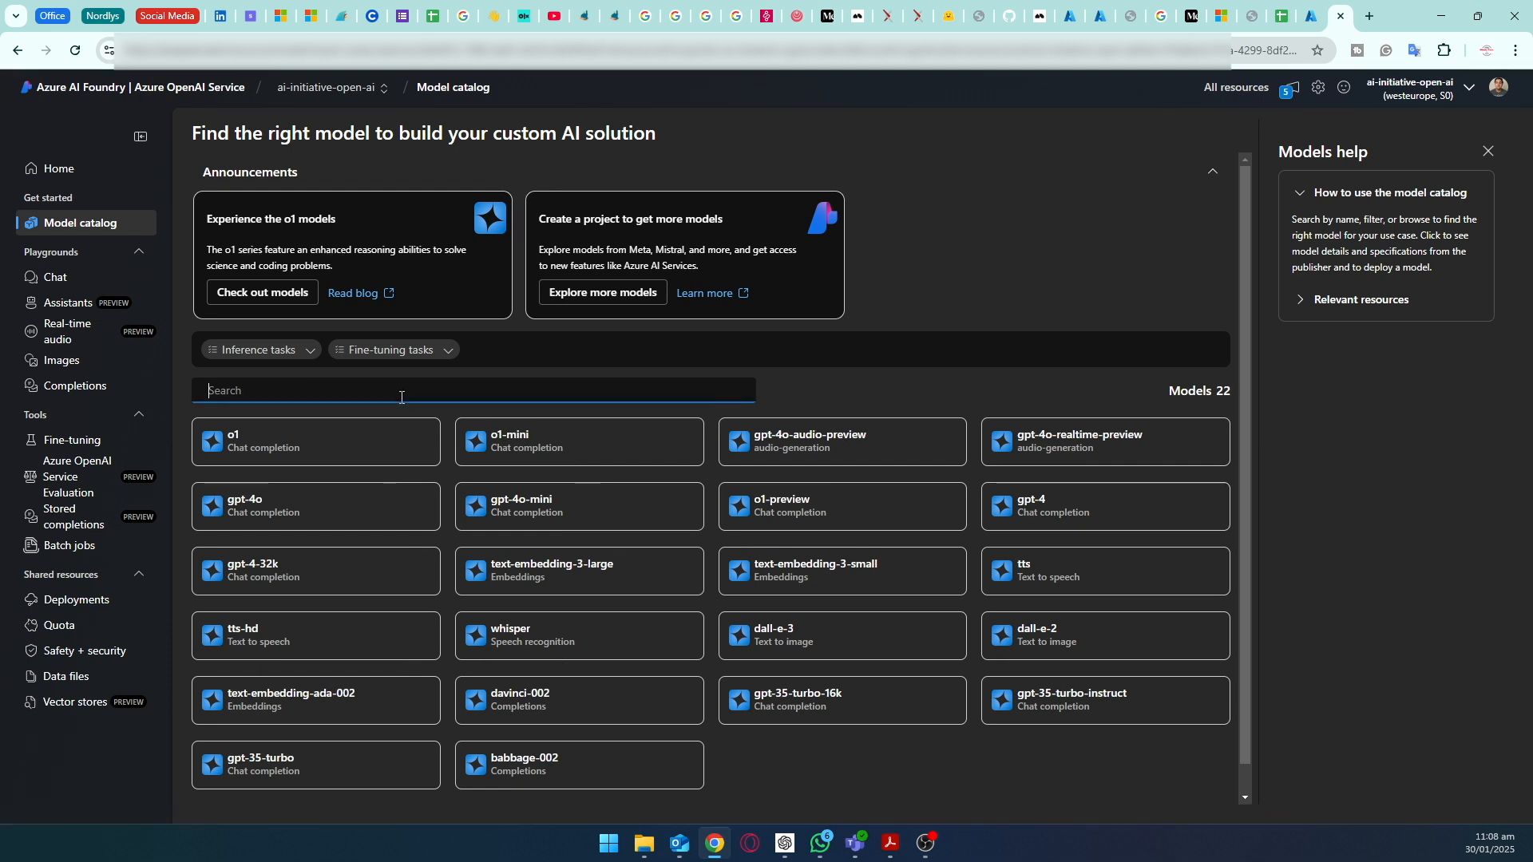
type("4o")
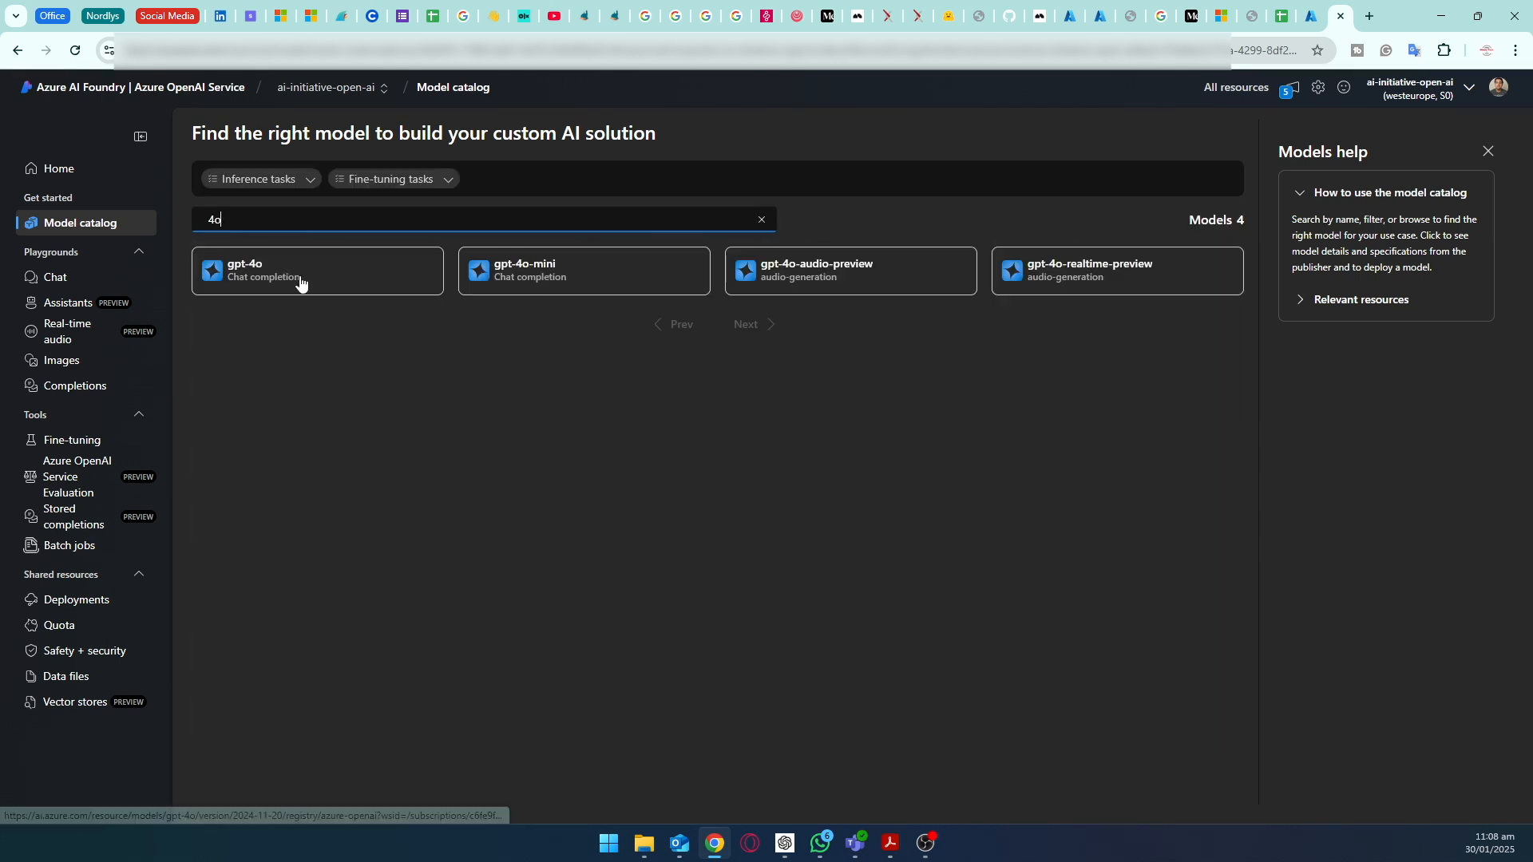
mouse_move(584, 271)
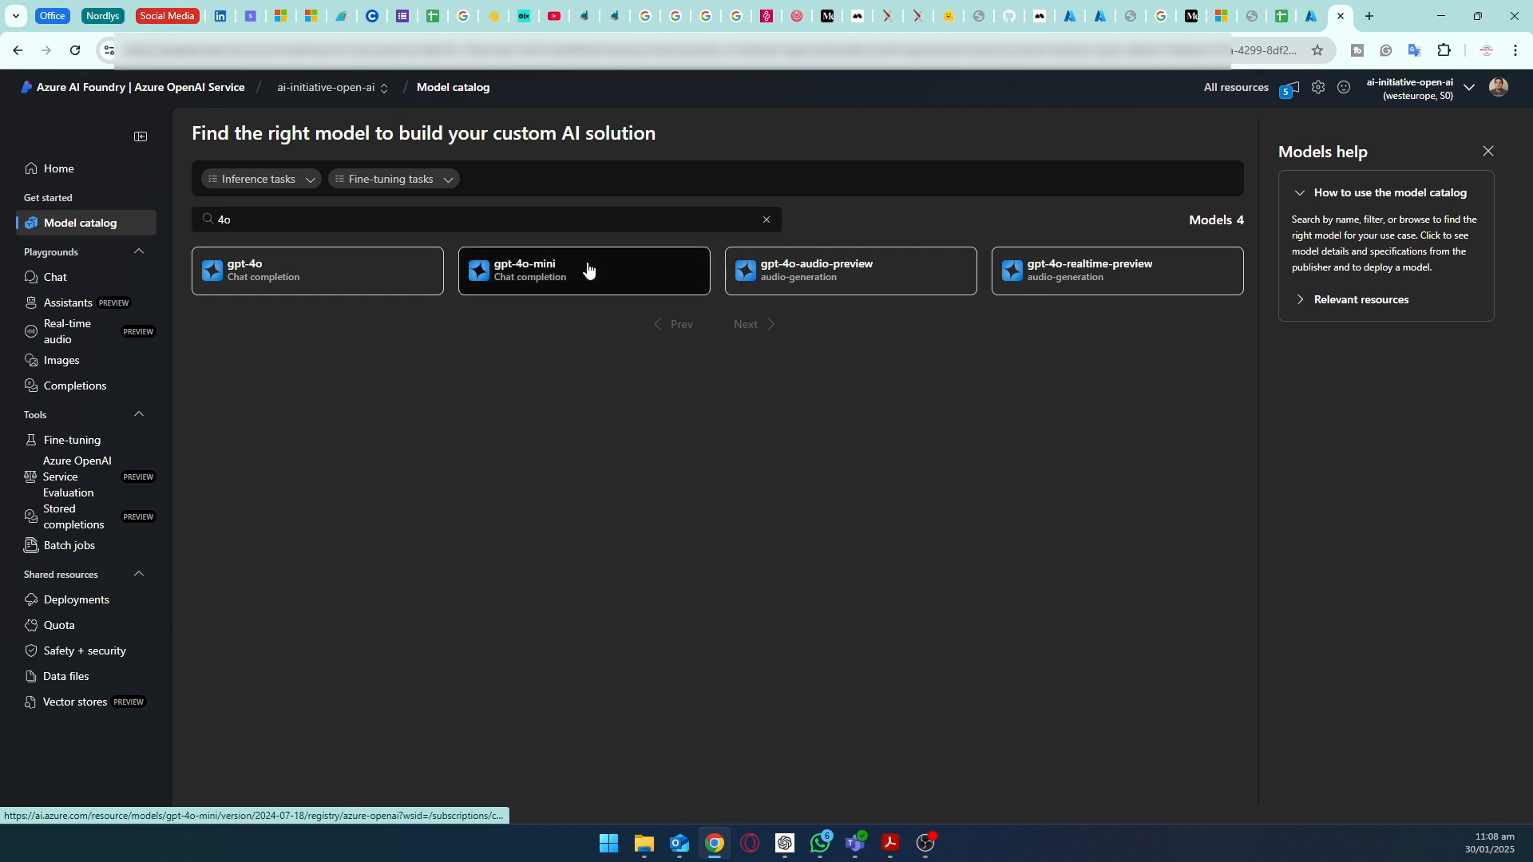
Step: Show the gpt-4o-mini model page with its description fully expanded
left_click(582, 271)
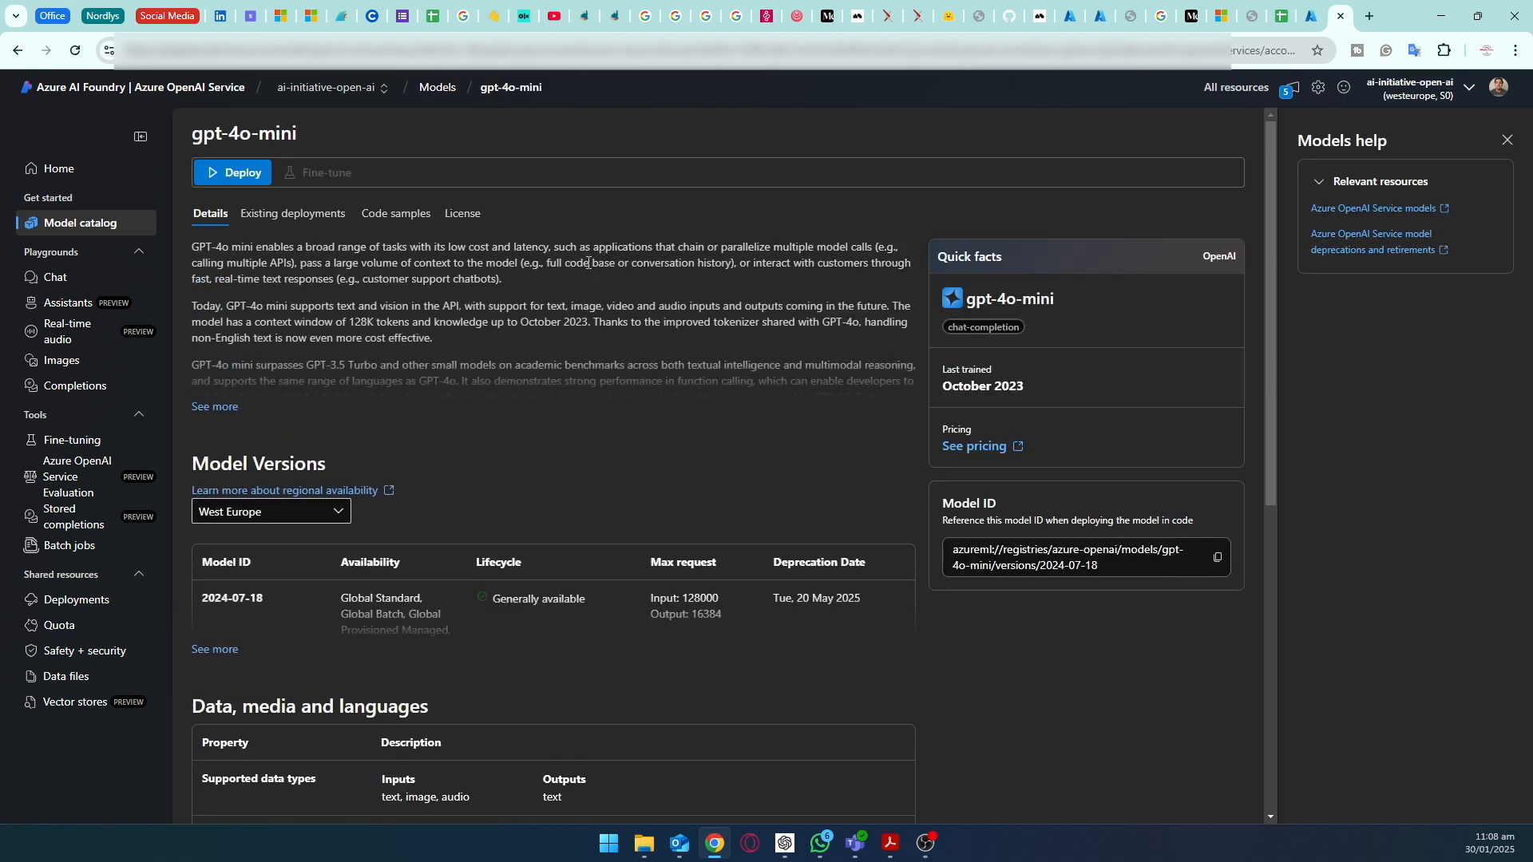
mouse_move(243, 233)
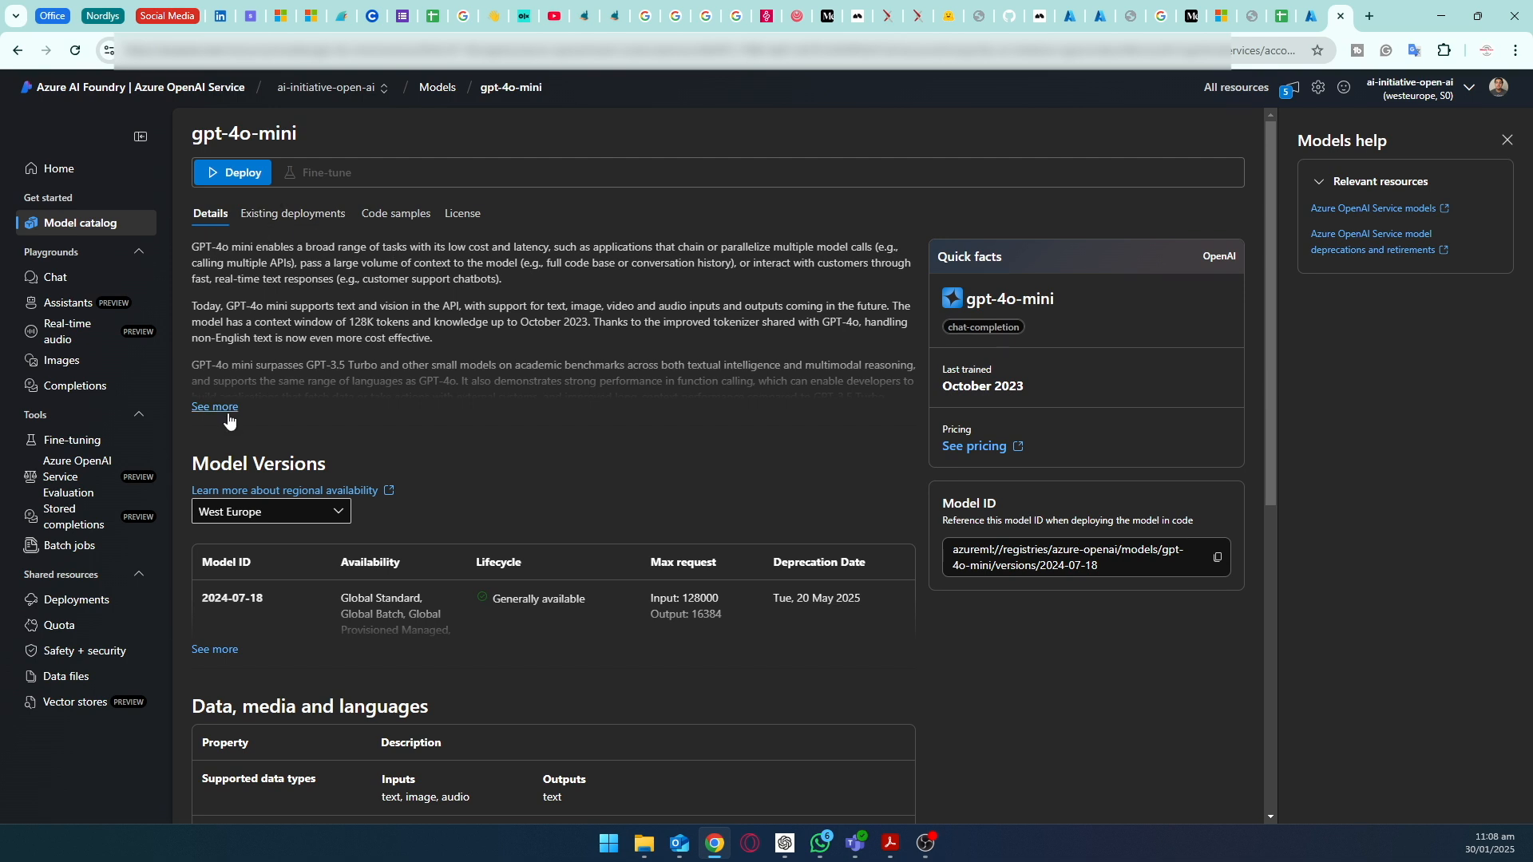
left_click(212, 407)
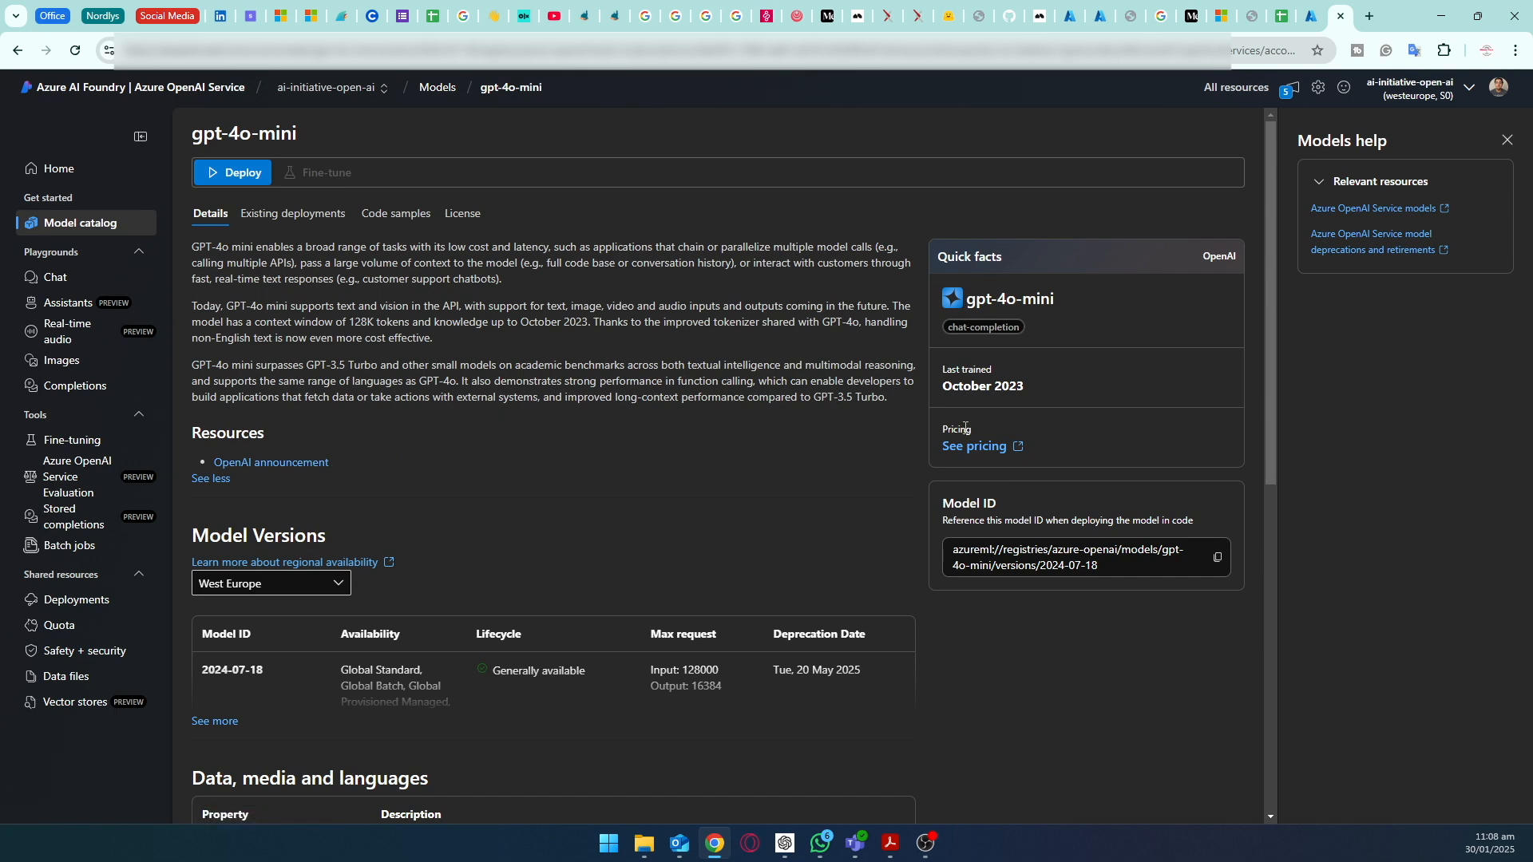
mouse_move(973, 445)
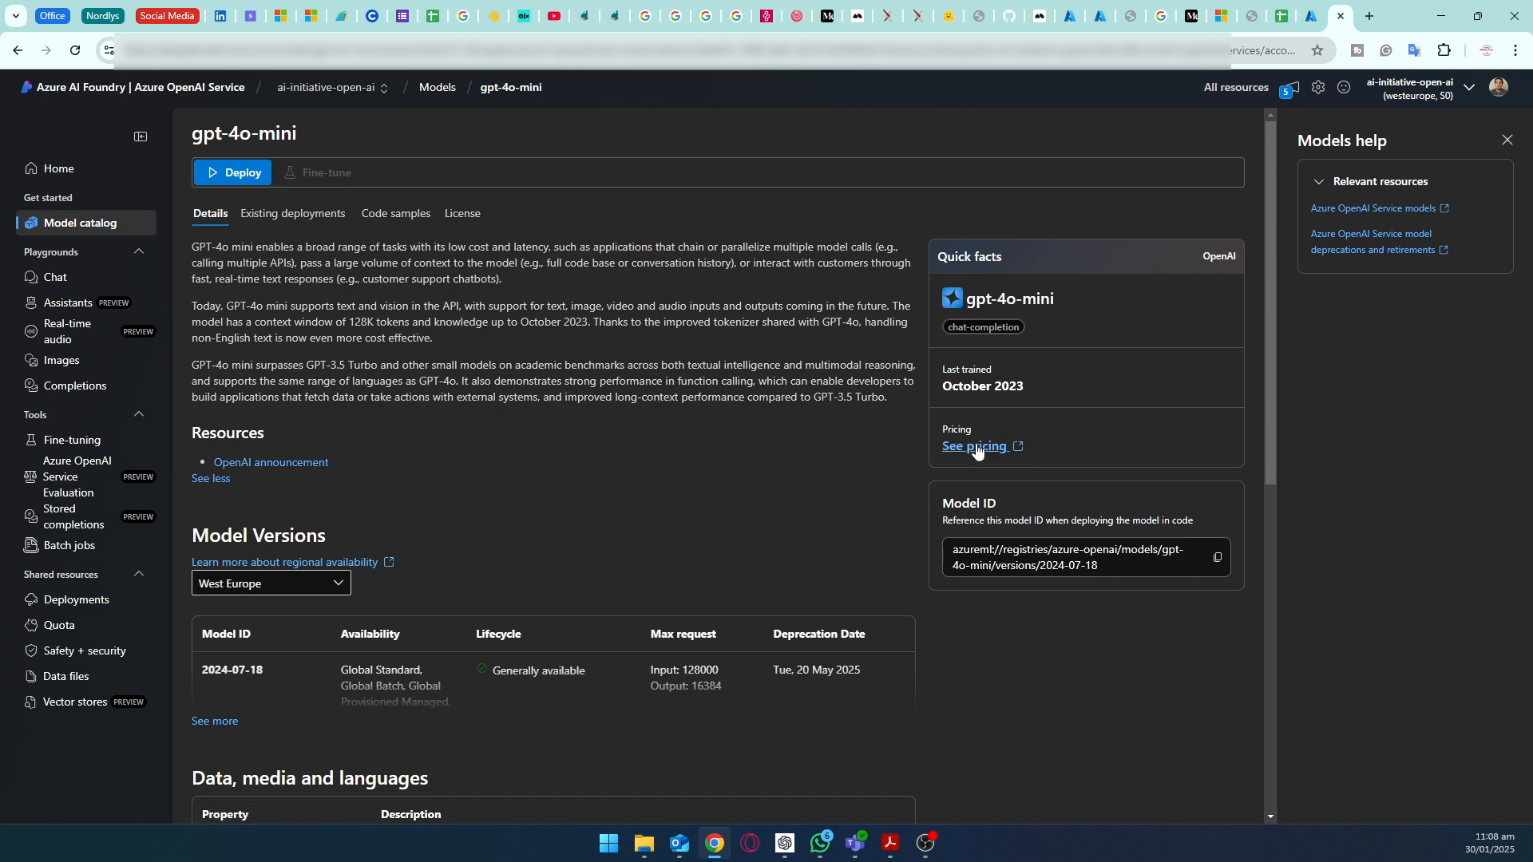
Step: Review GPT-4o mini token pricing, highlighting the GPT-4o-mini-0718 Global row and its output price
left_click(973, 445)
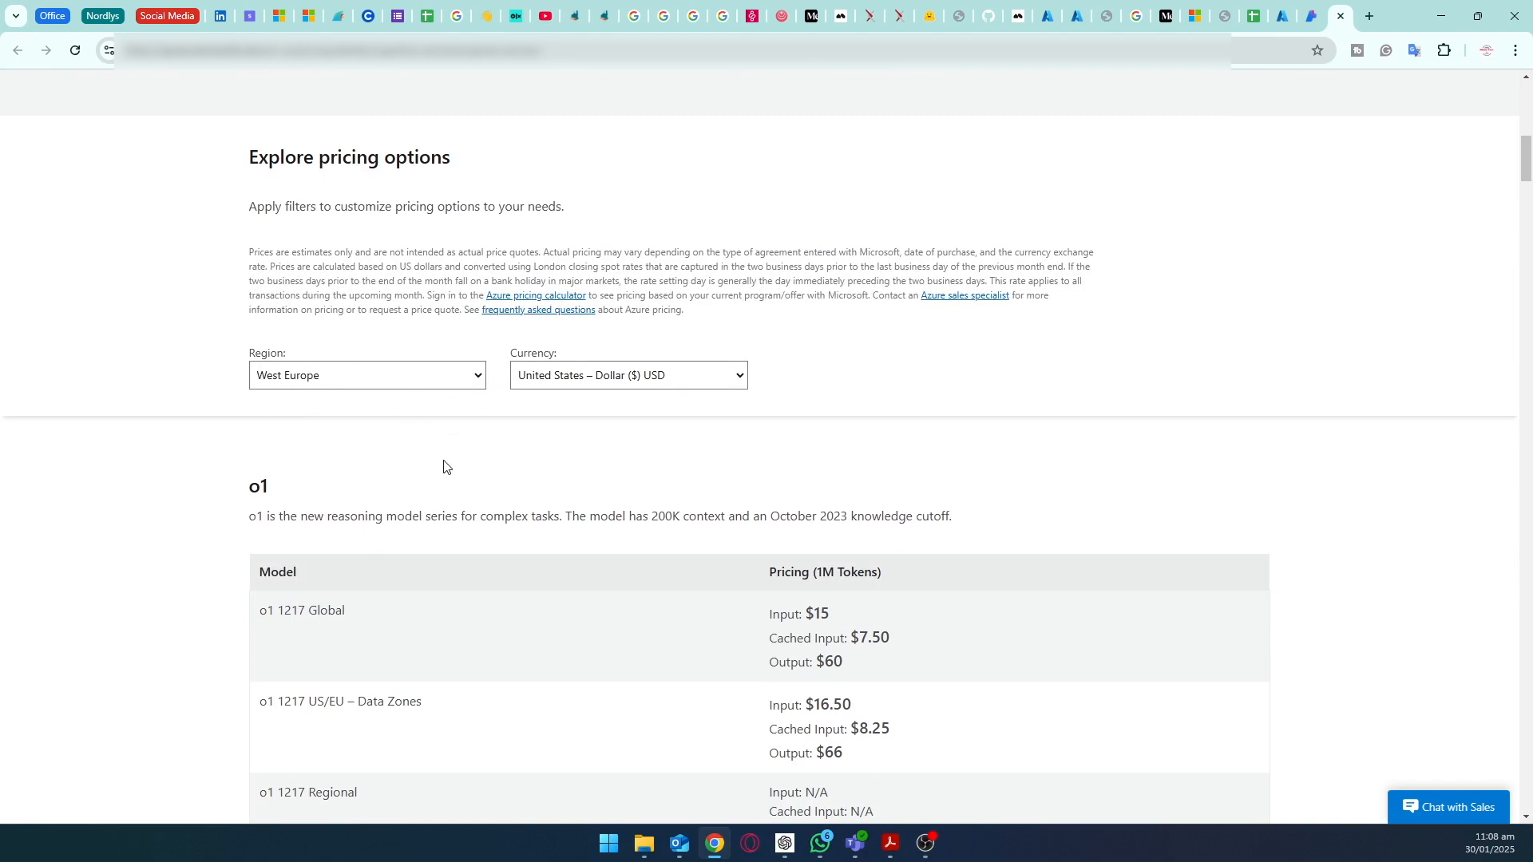
scroll("down", 3)
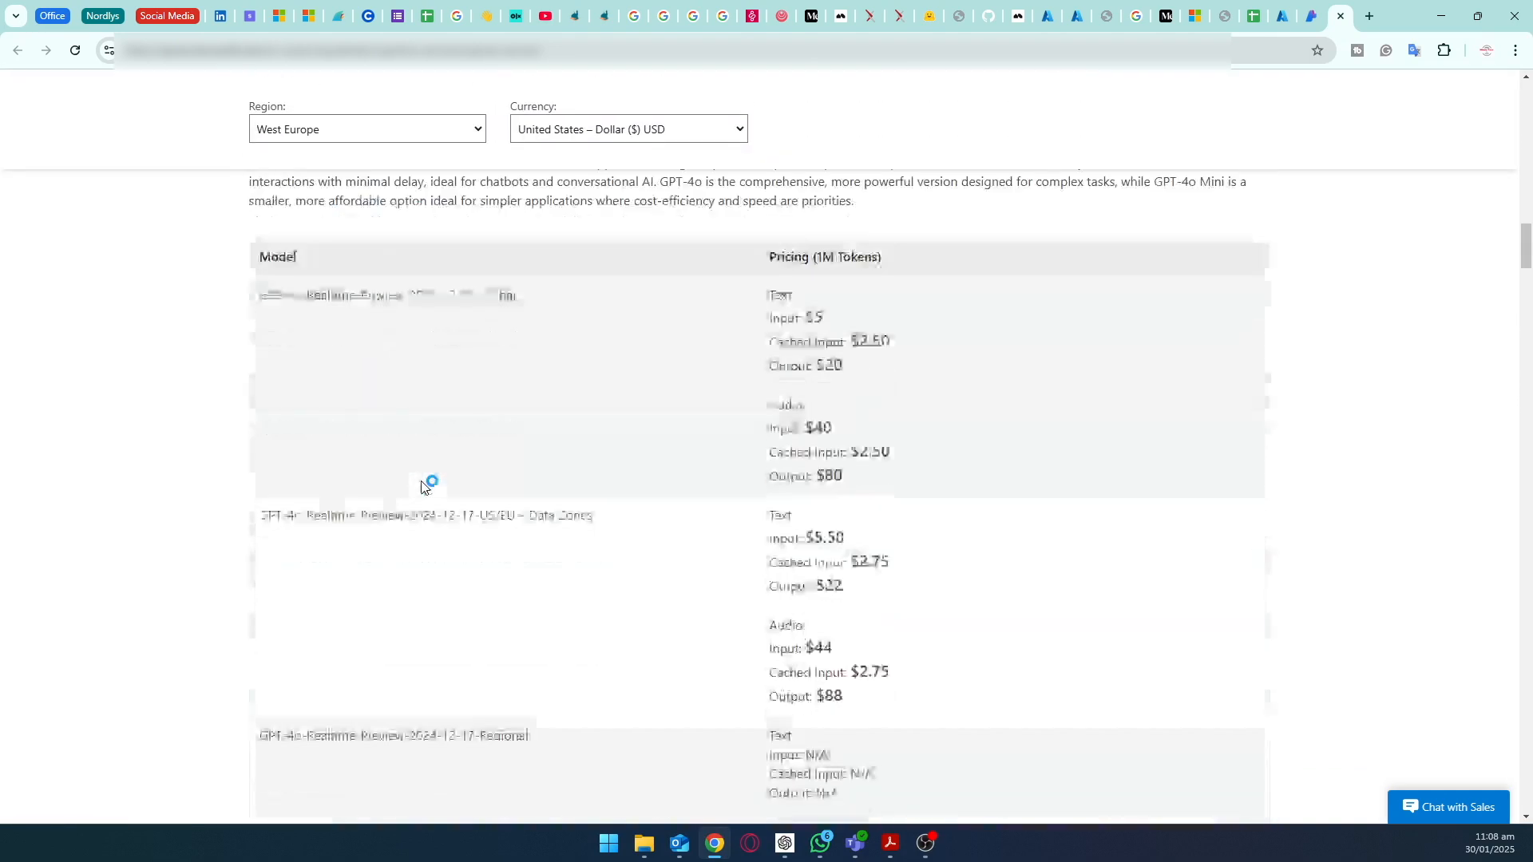
scroll("down", 3)
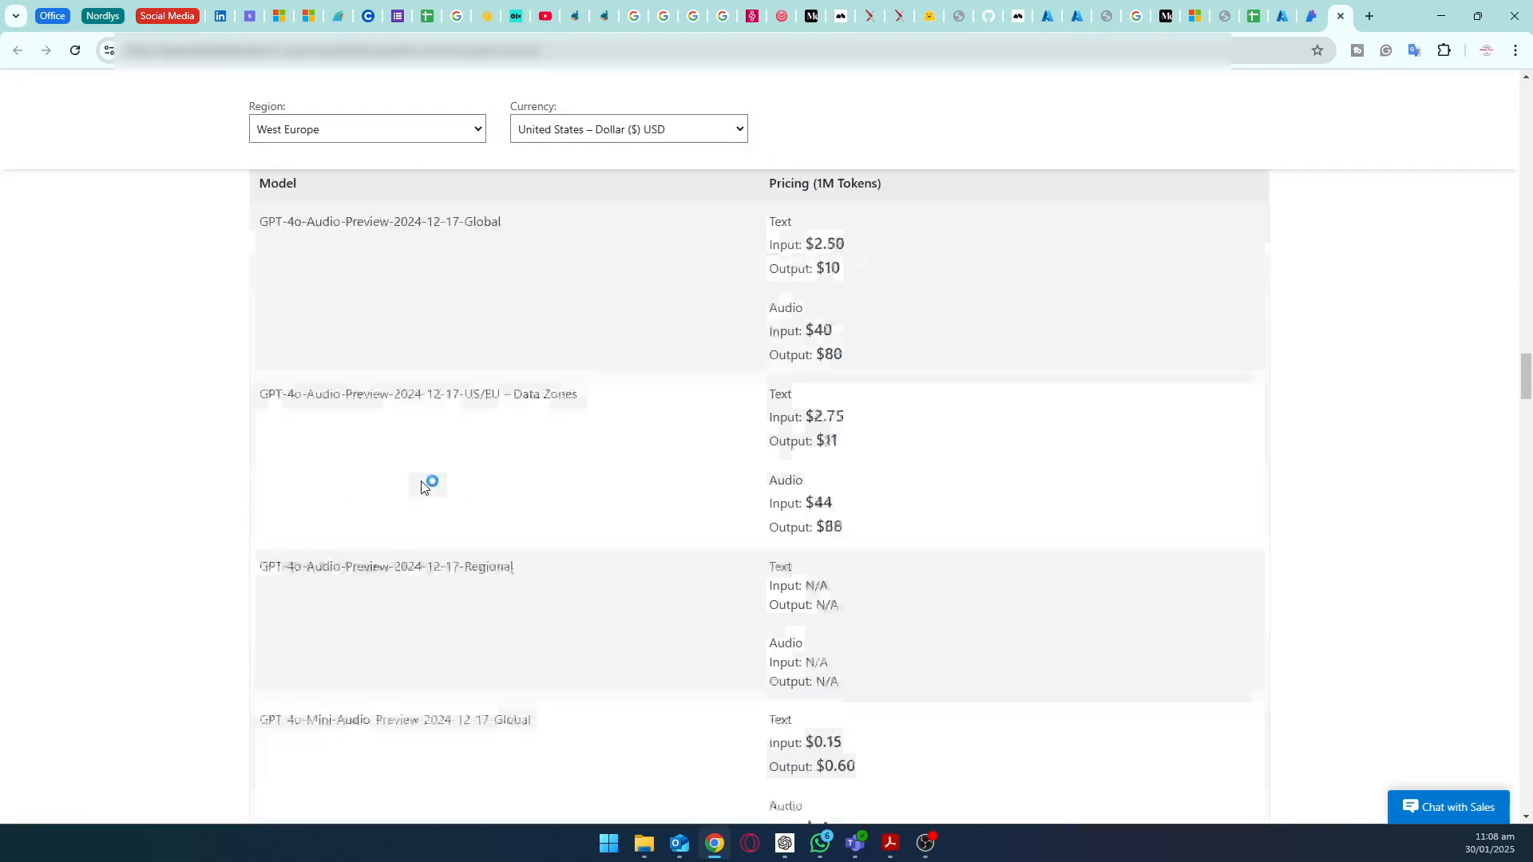
scroll("down", 3)
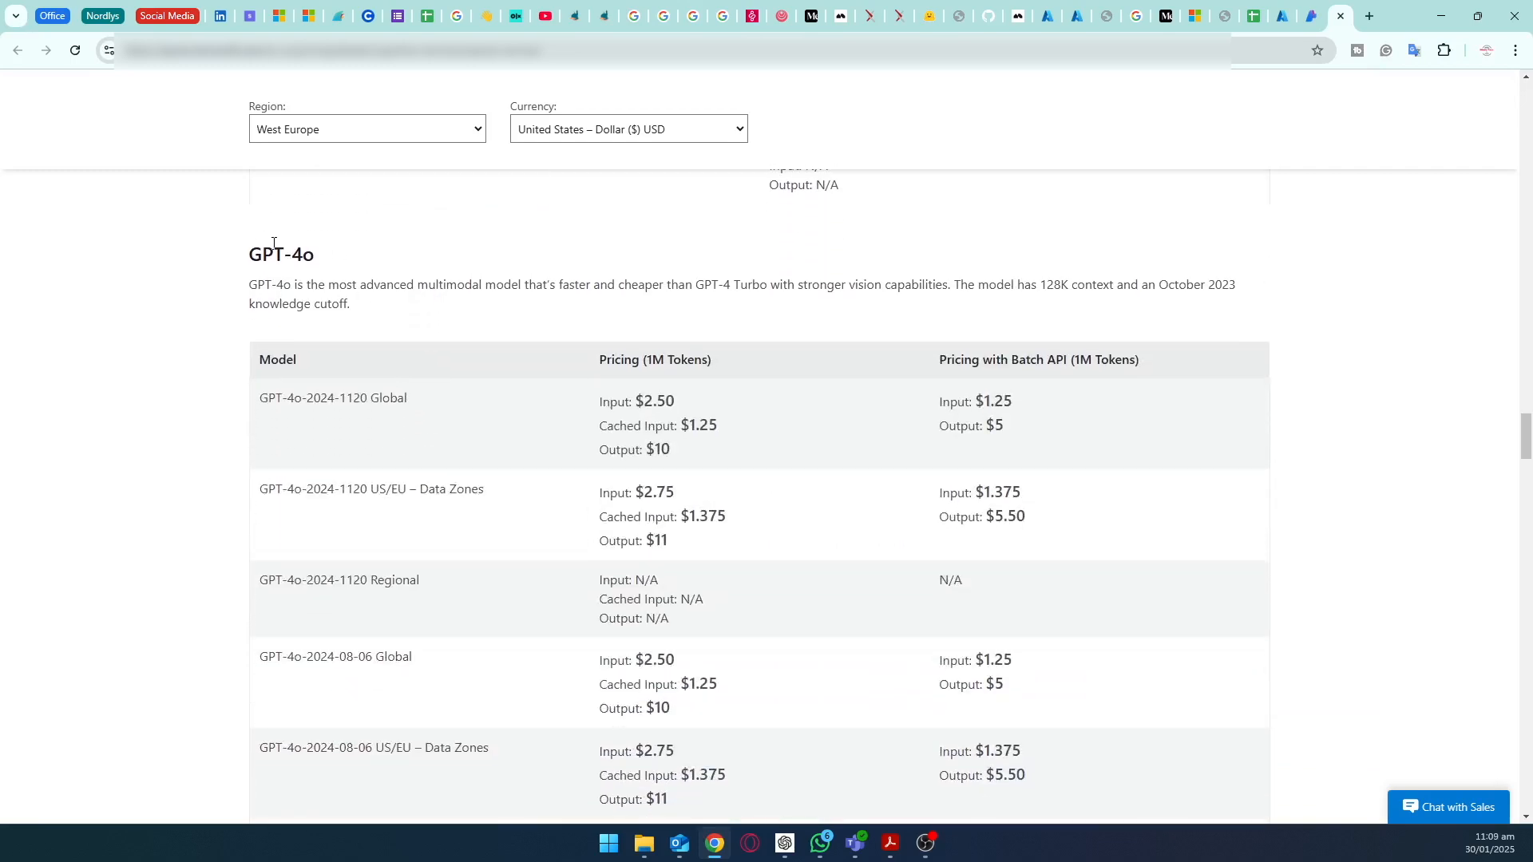
scroll("down", 3)
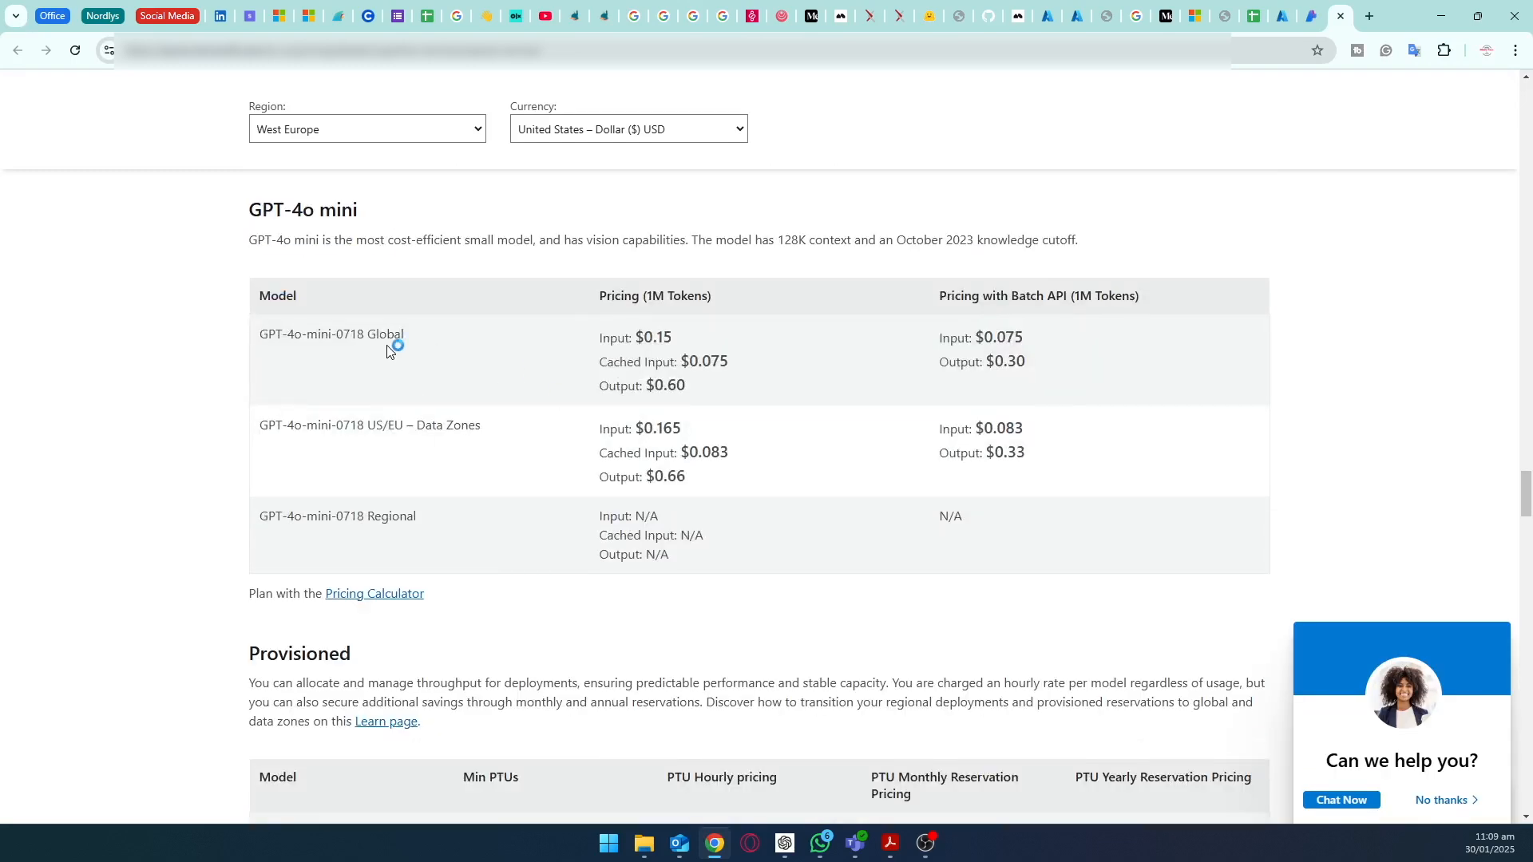
mouse_move(462, 363)
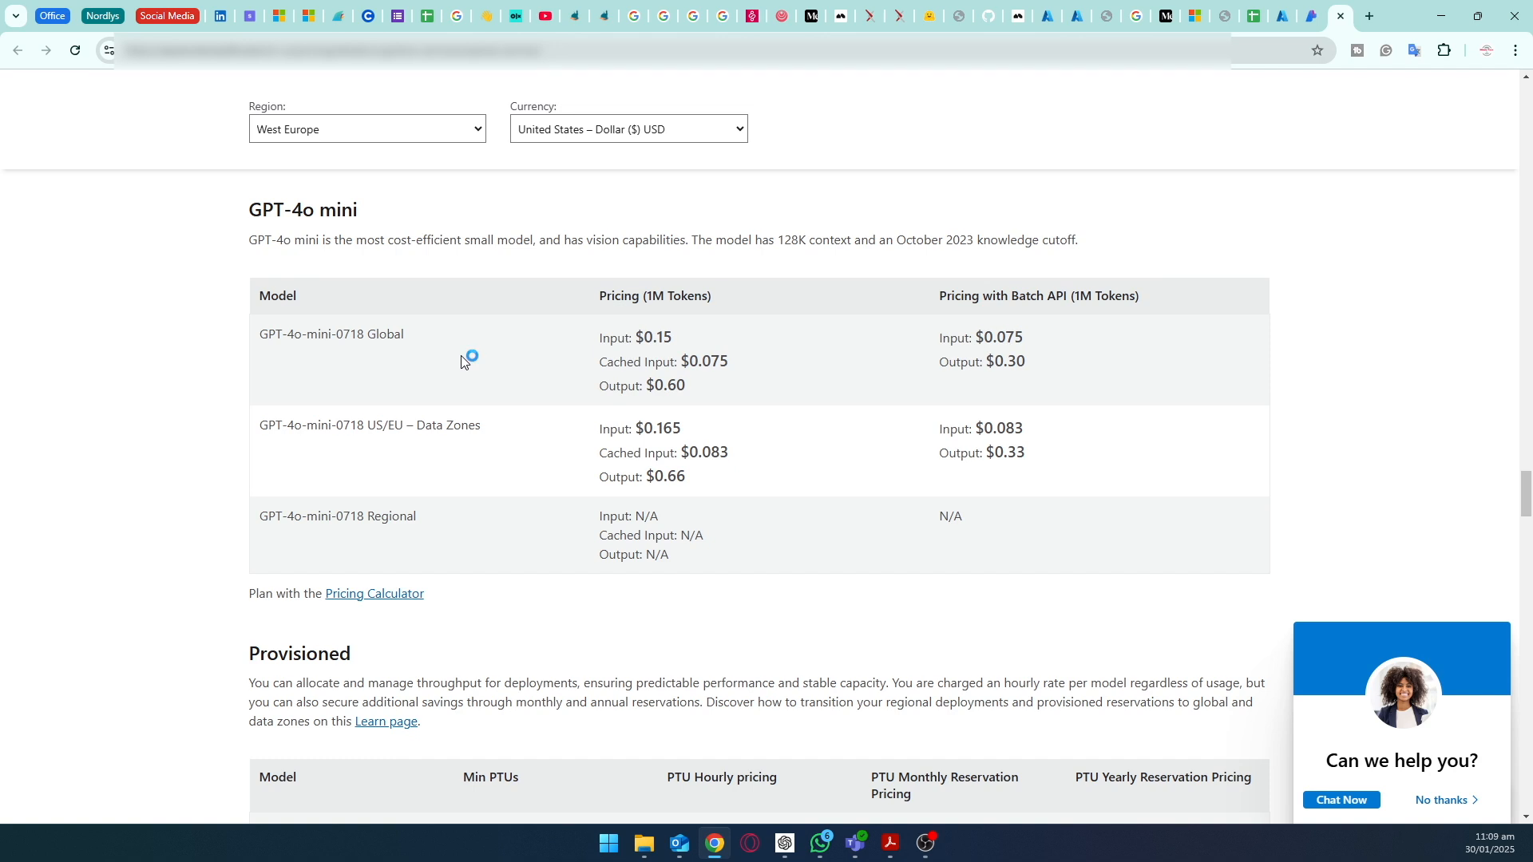
double_click(656, 337)
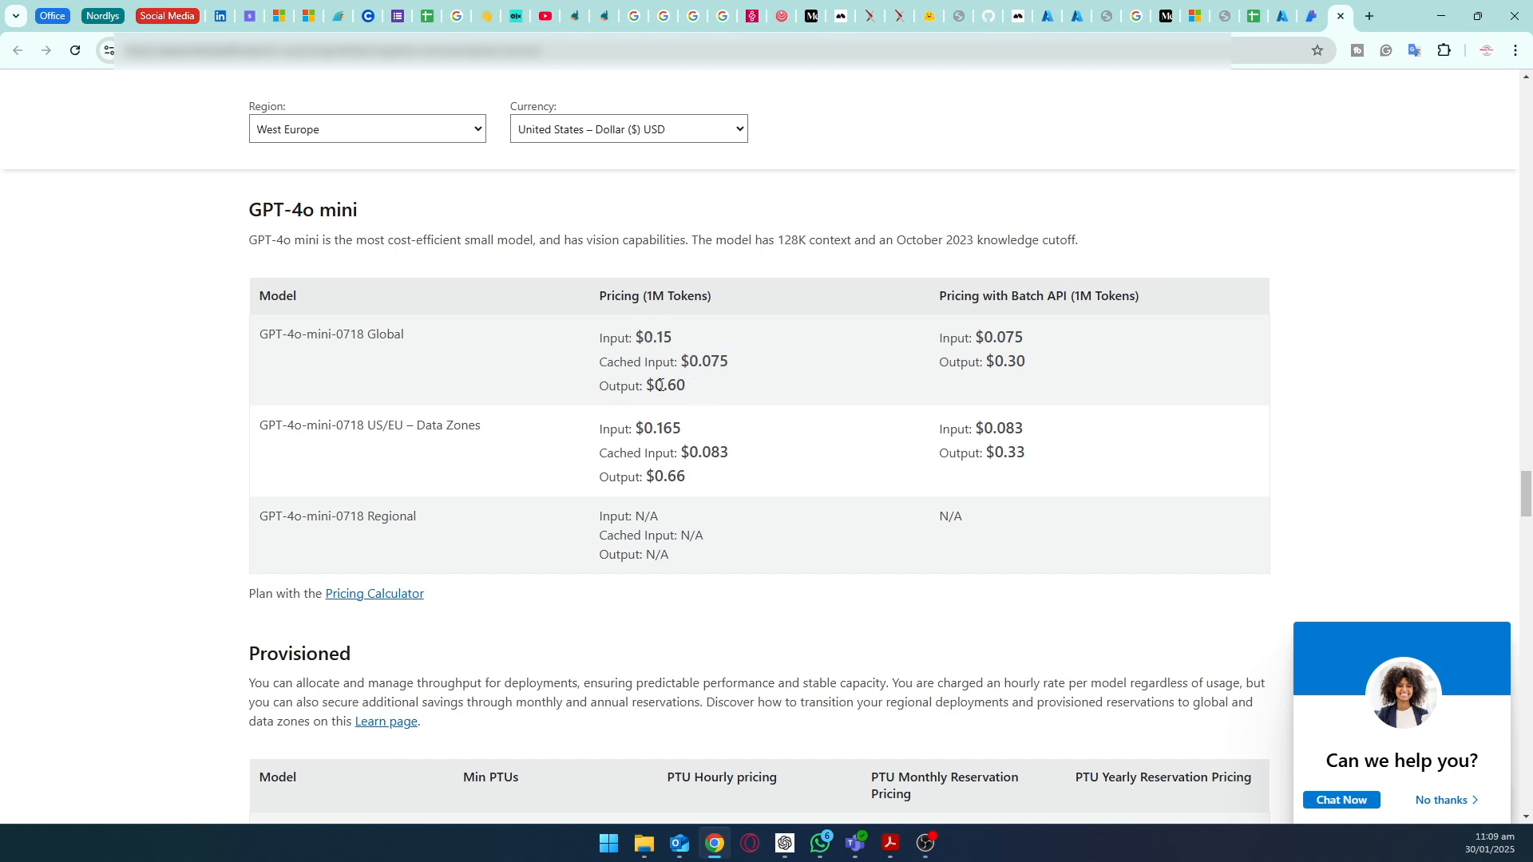
double_click(664, 295)
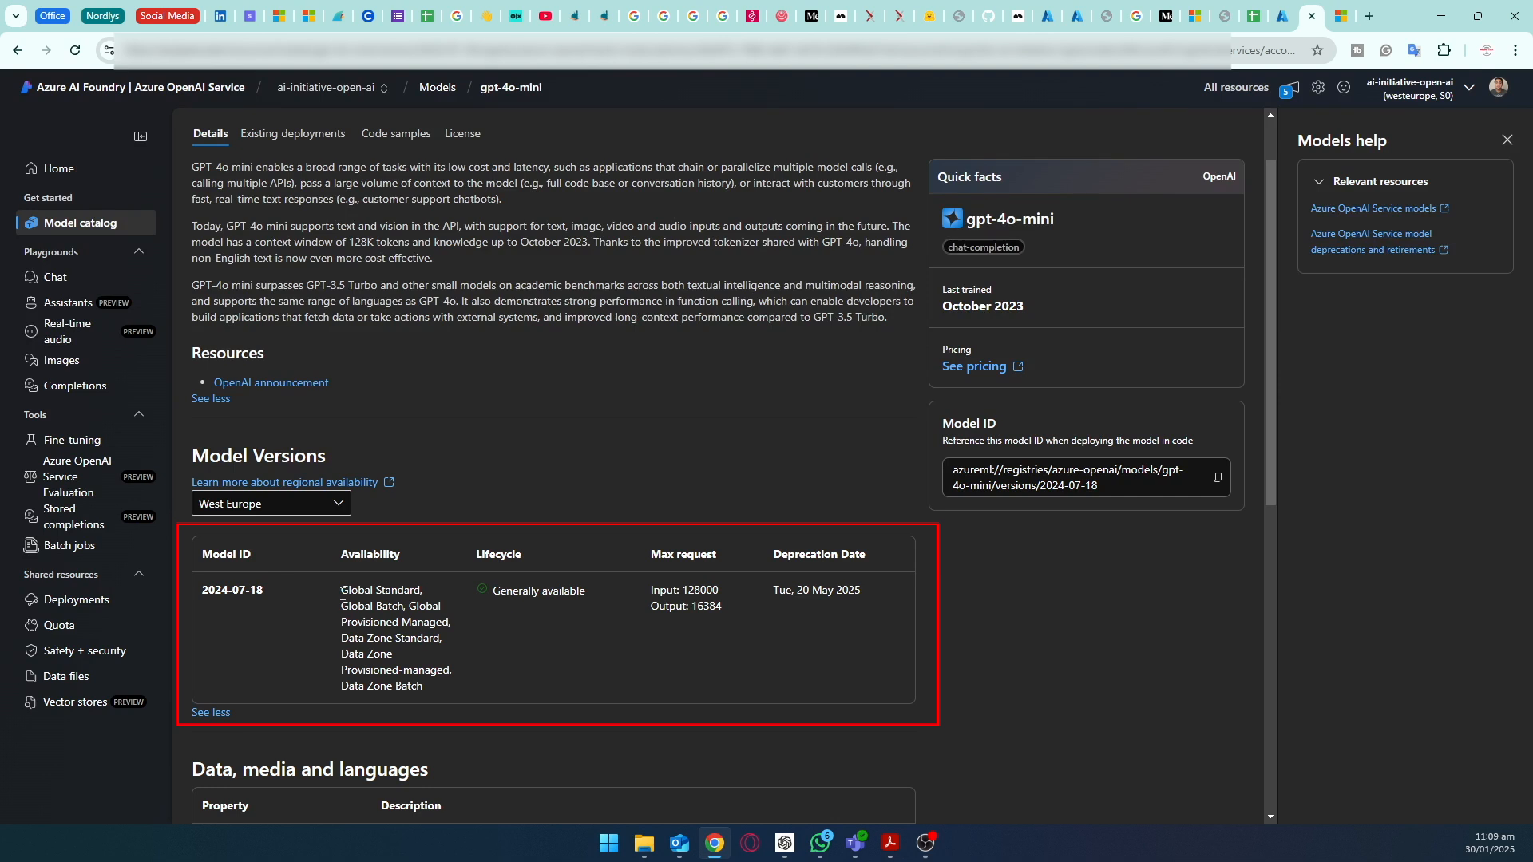
Step: Scroll the gpt-4o-mini model card to its Model Versions table showing version 2024-07-18
scroll("down", 3)
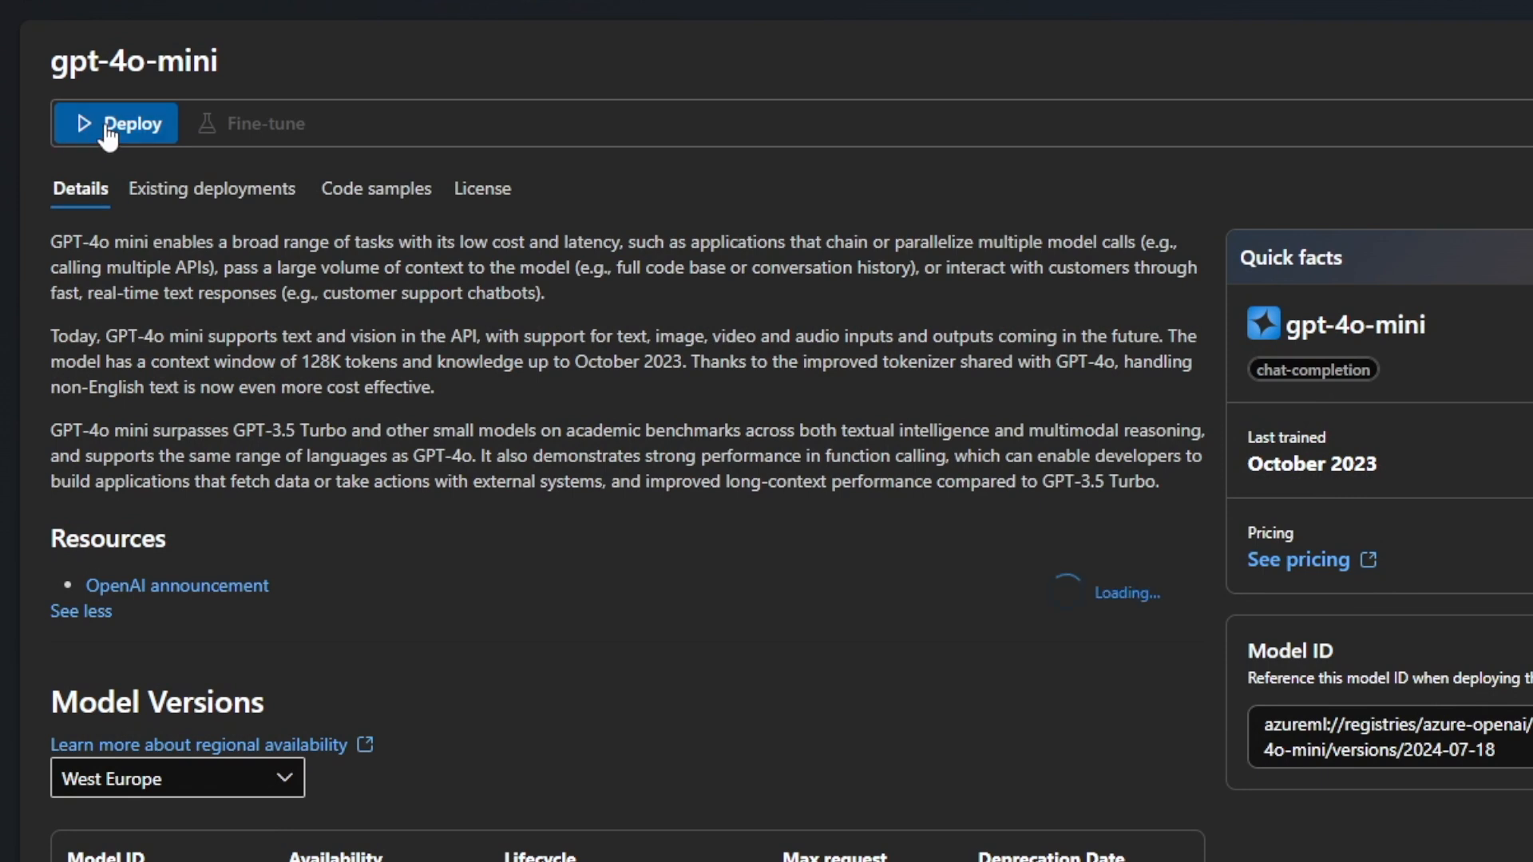
Step: Start deploying gpt-4o-mini with deployment name tep-code-4o-mini and Global Standard type
left_click(115, 123)
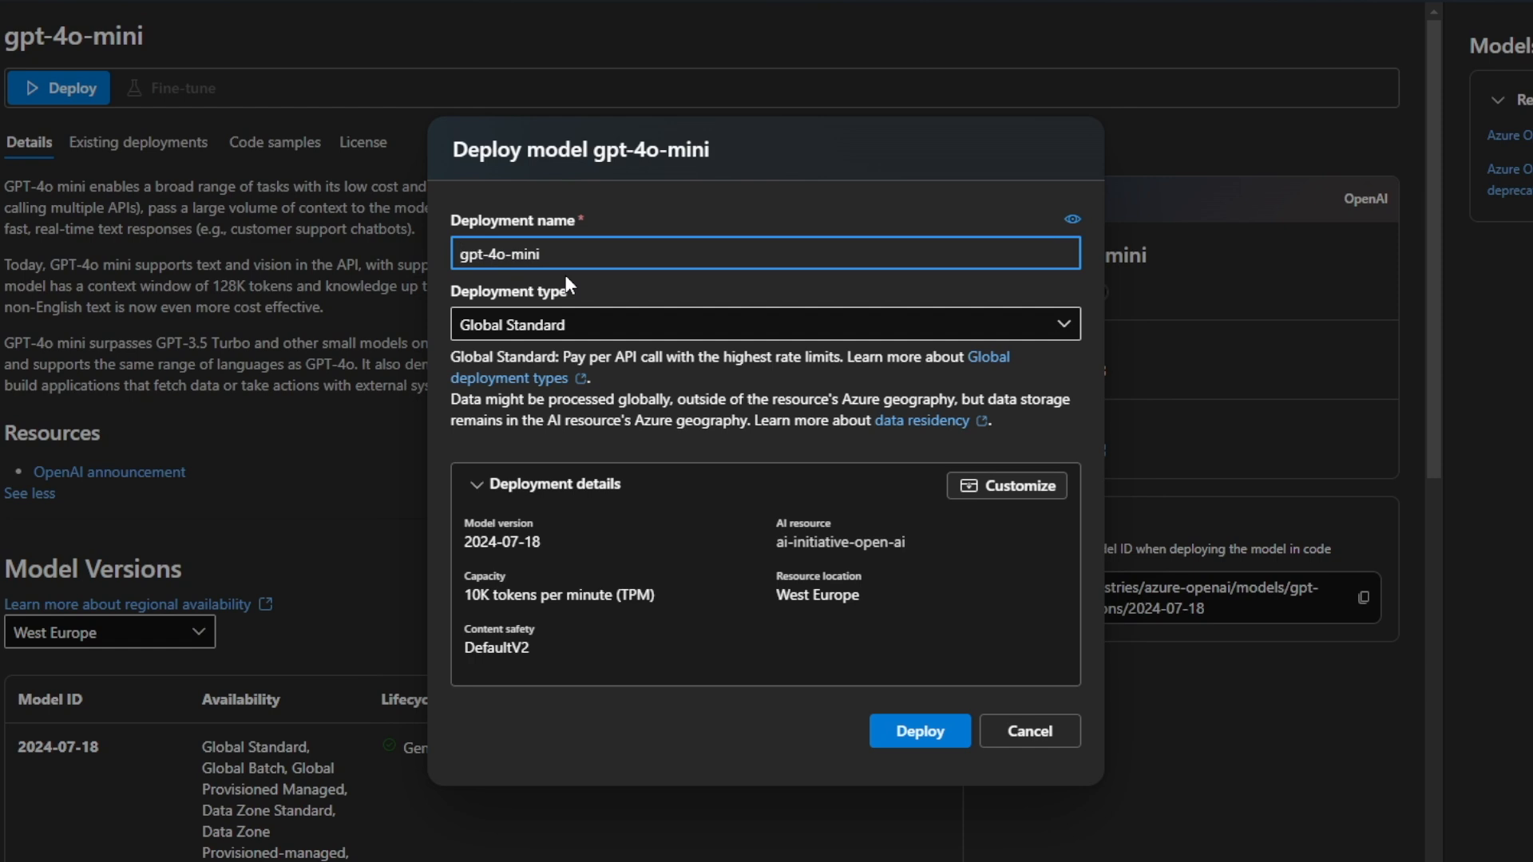
type("tep-code-4o-mini")
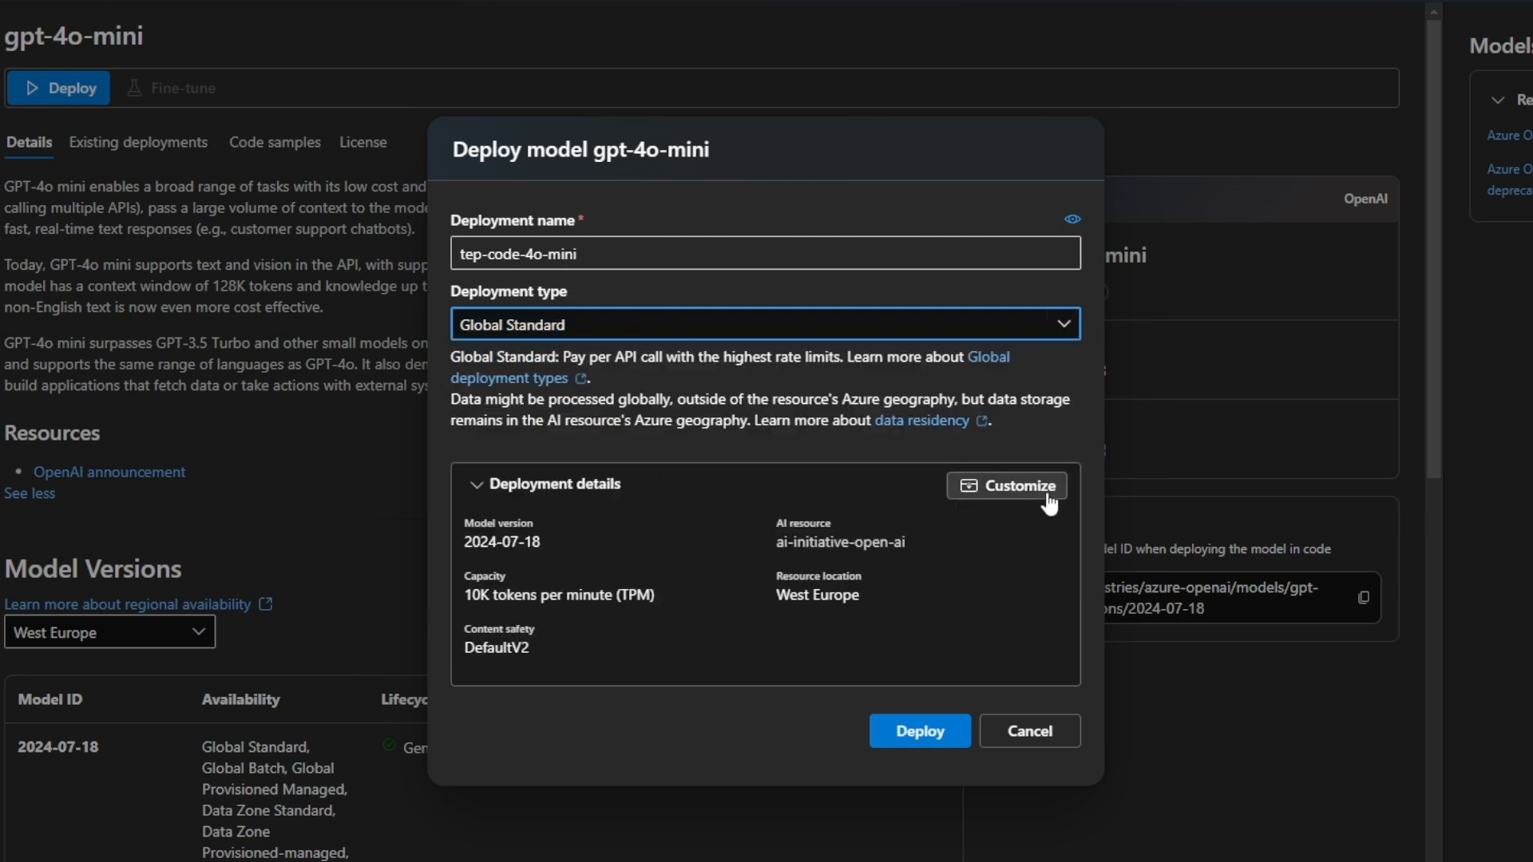
Step: Customise the deployment to a 58K tokens-per-minute rate limit and create it
left_click(1007, 485)
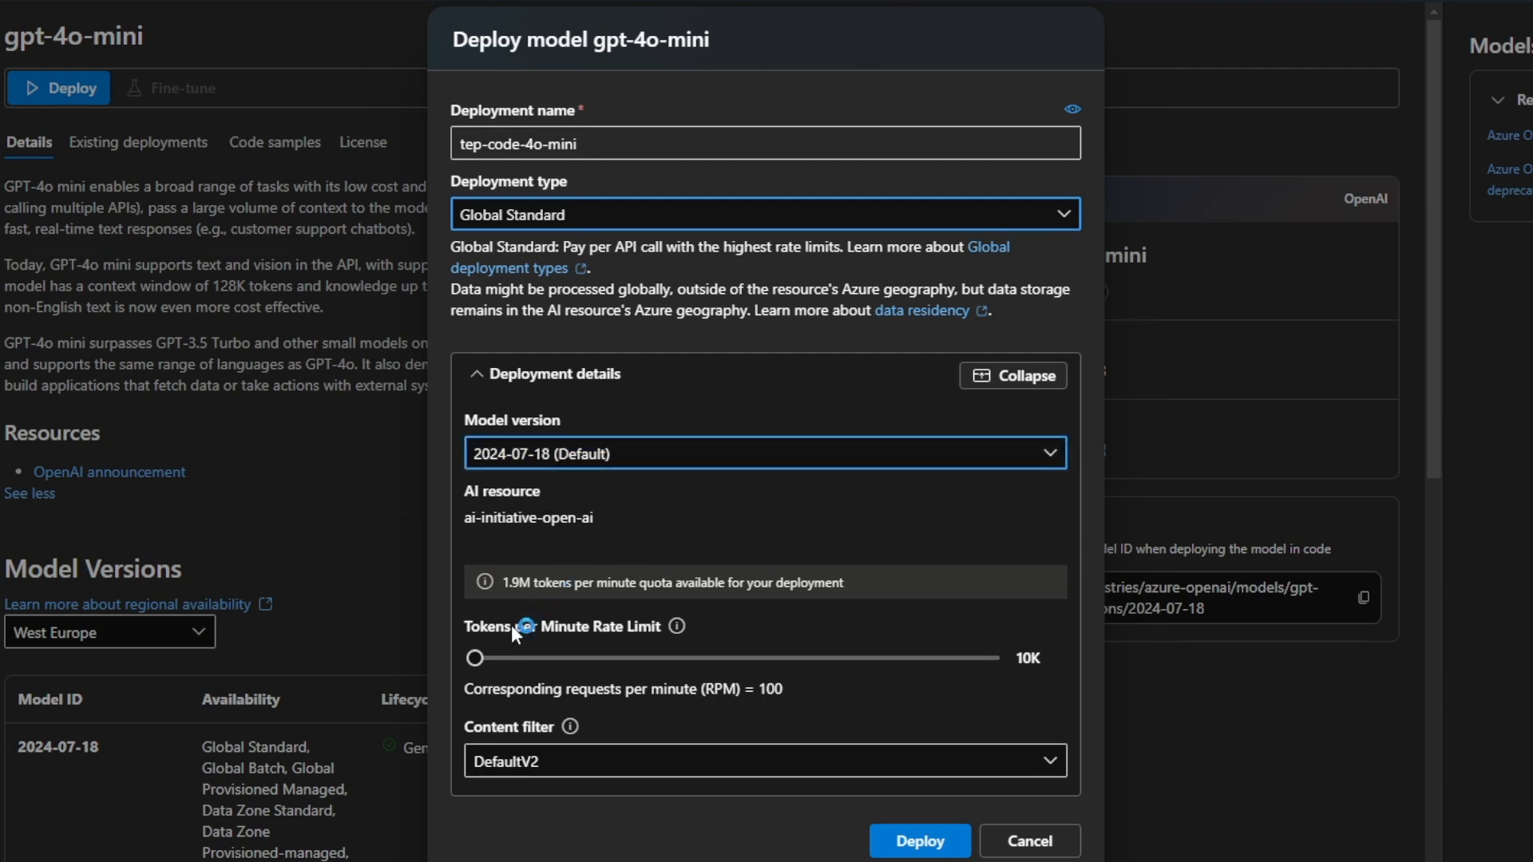
mouse_move(675, 625)
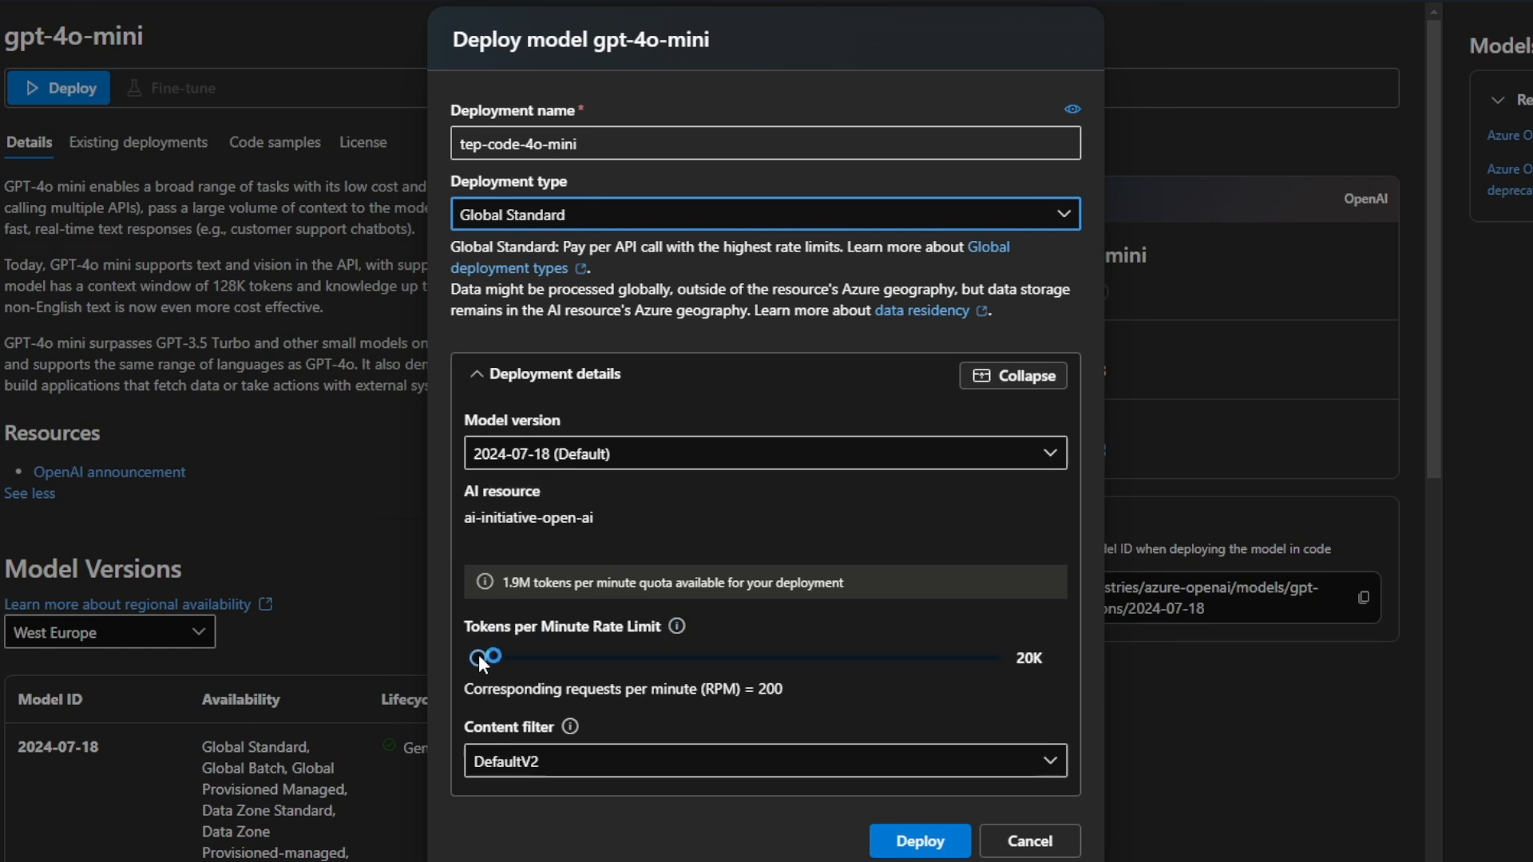
left_click_drag(490, 656, 495, 656)
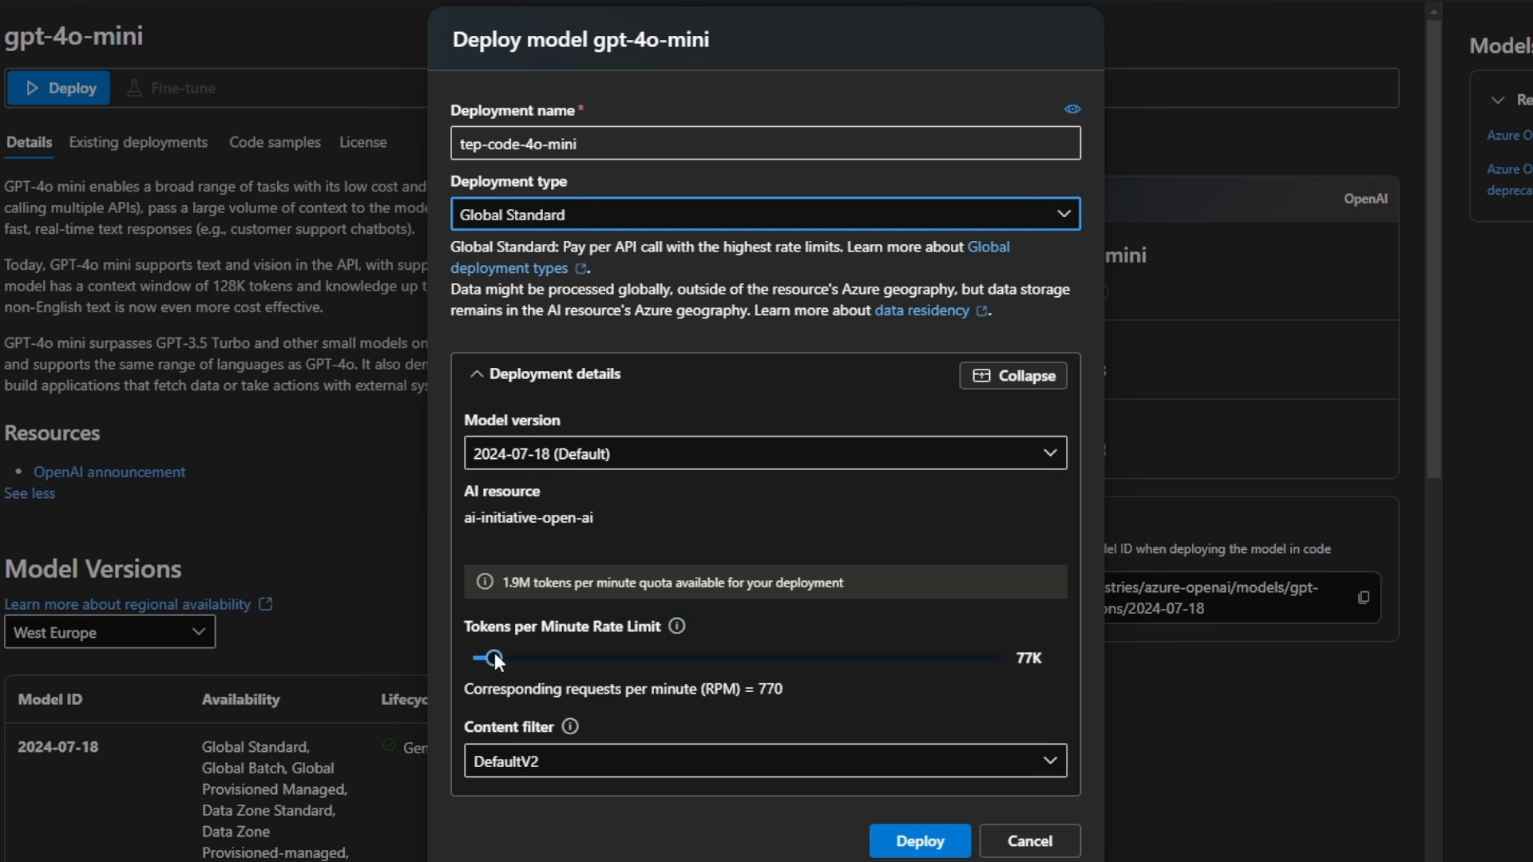
left_click_drag(492, 658, 489, 658)
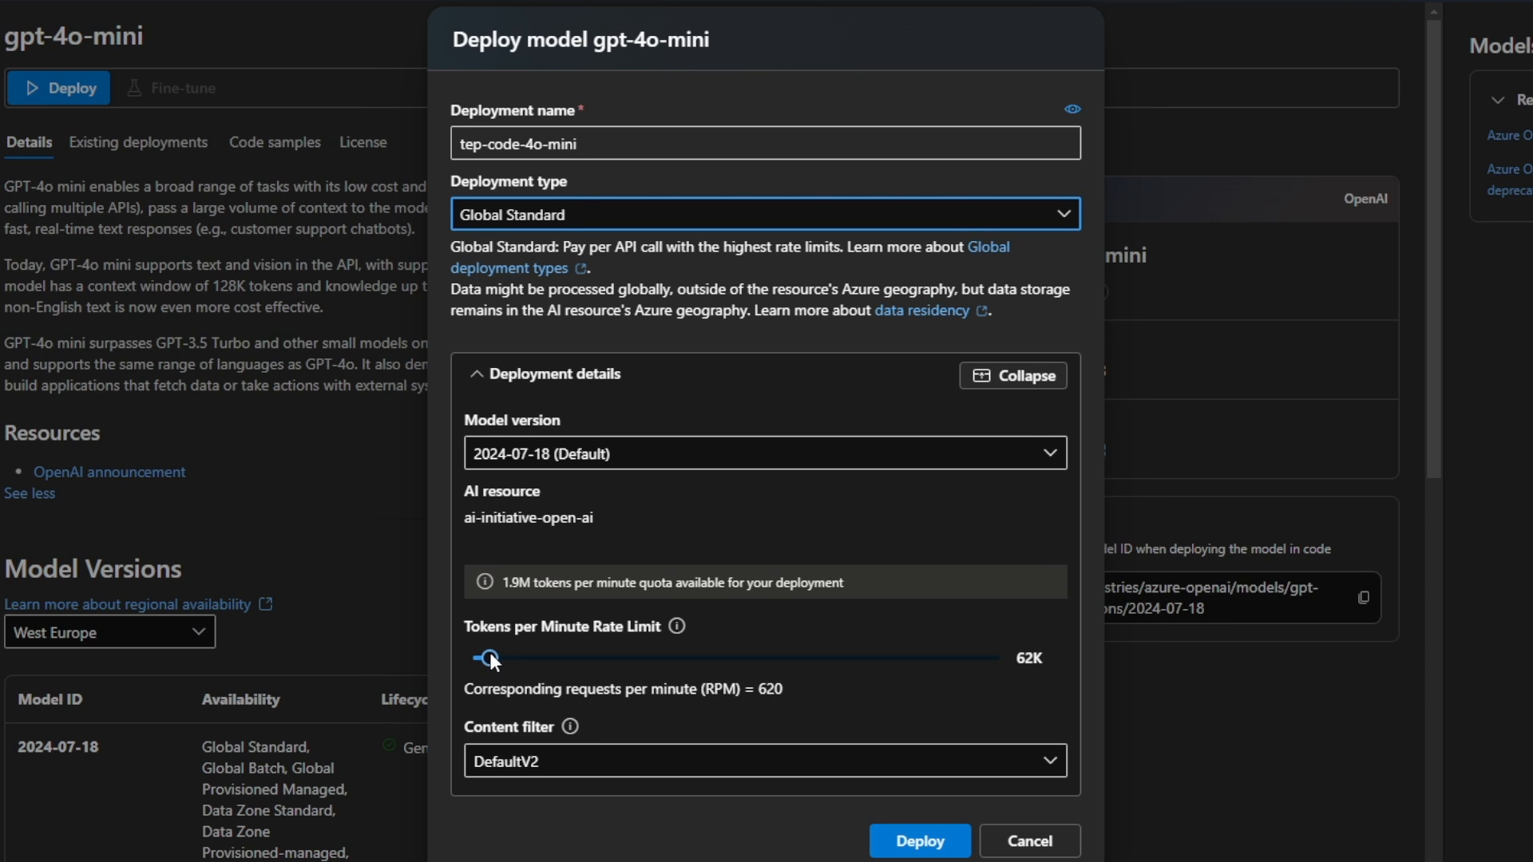
left_click_drag(499, 658, 487, 658)
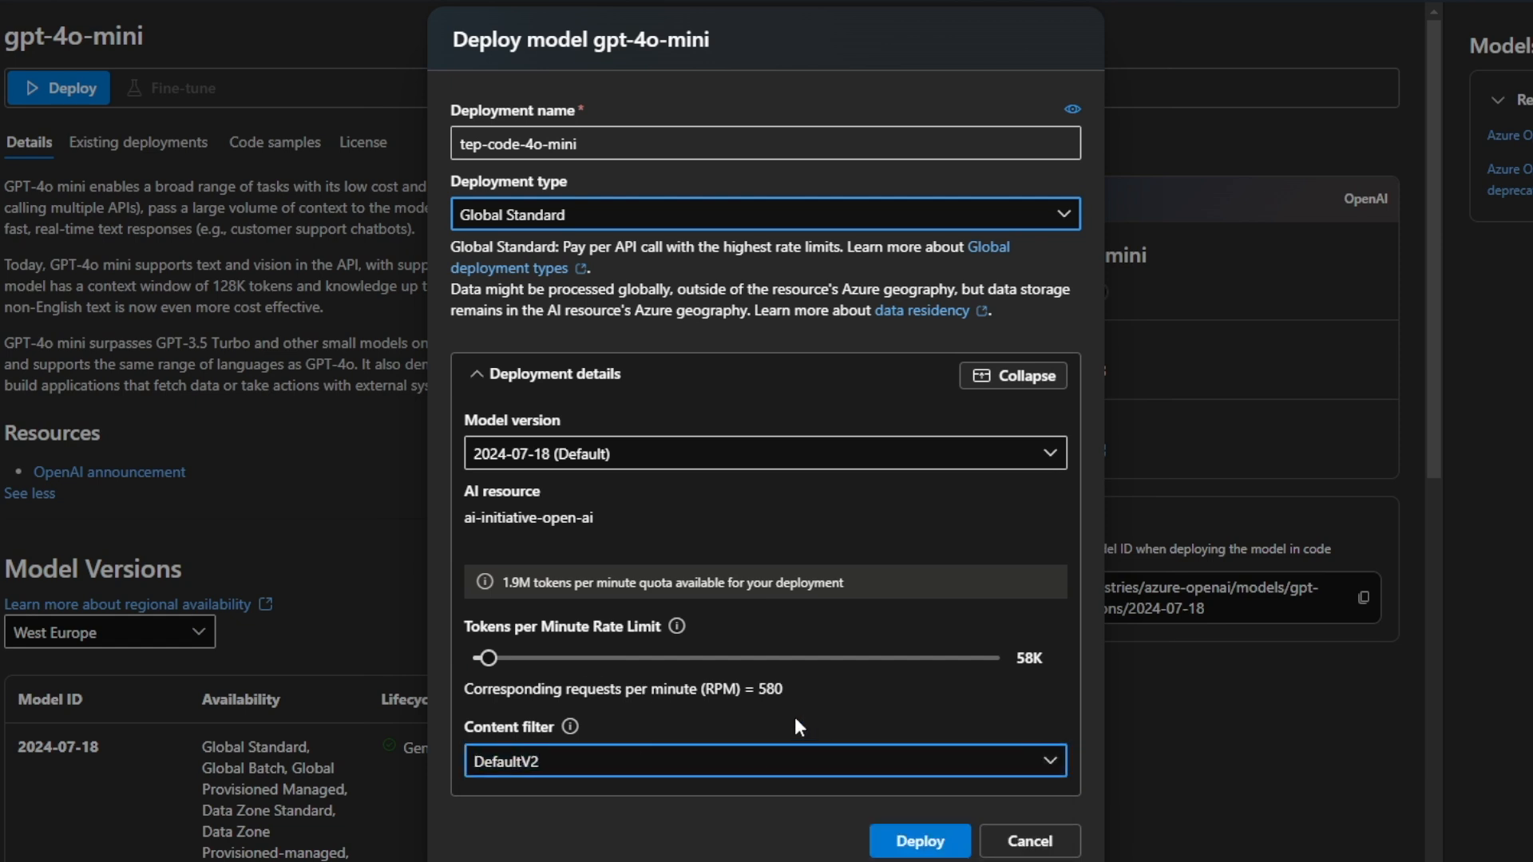
left_click(916, 841)
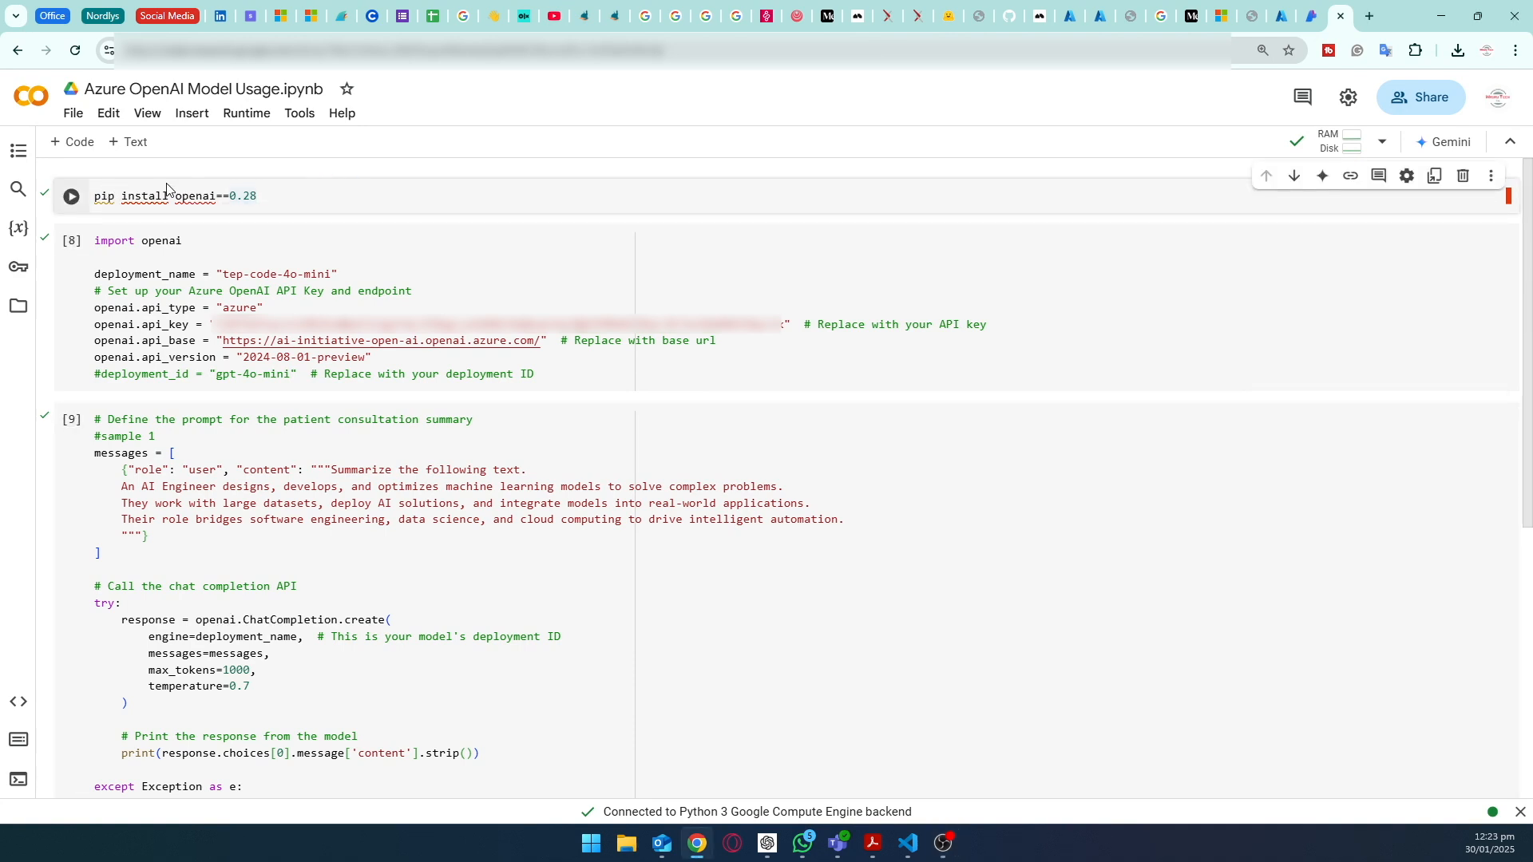
Step: Confirm the Colab notebook's deployment_name matches the Foundry deployment name tep-code-4o-mini
left_click(284, 197)
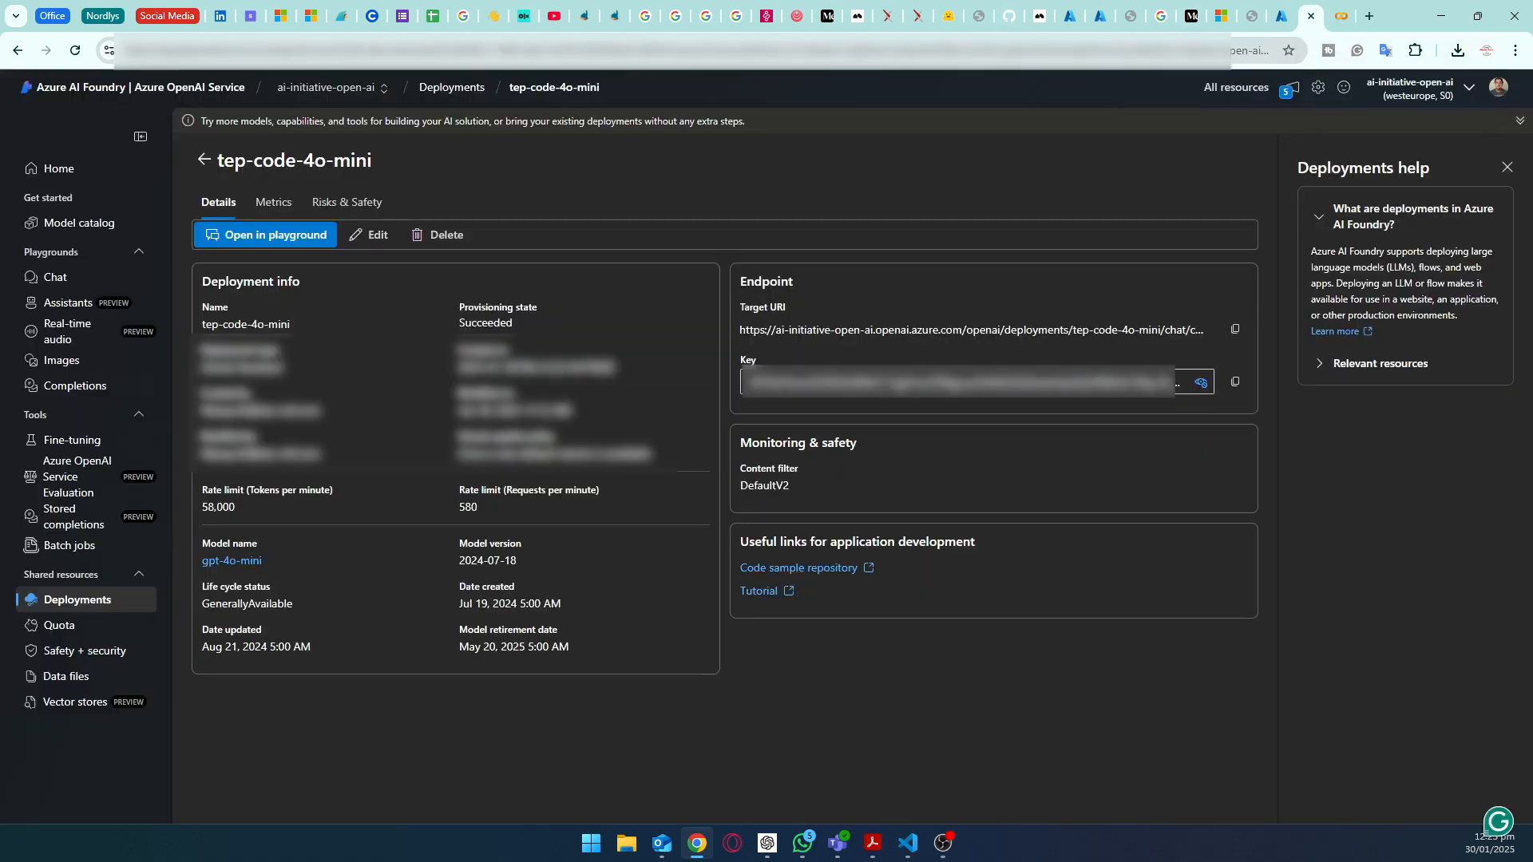
double_click(246, 324)
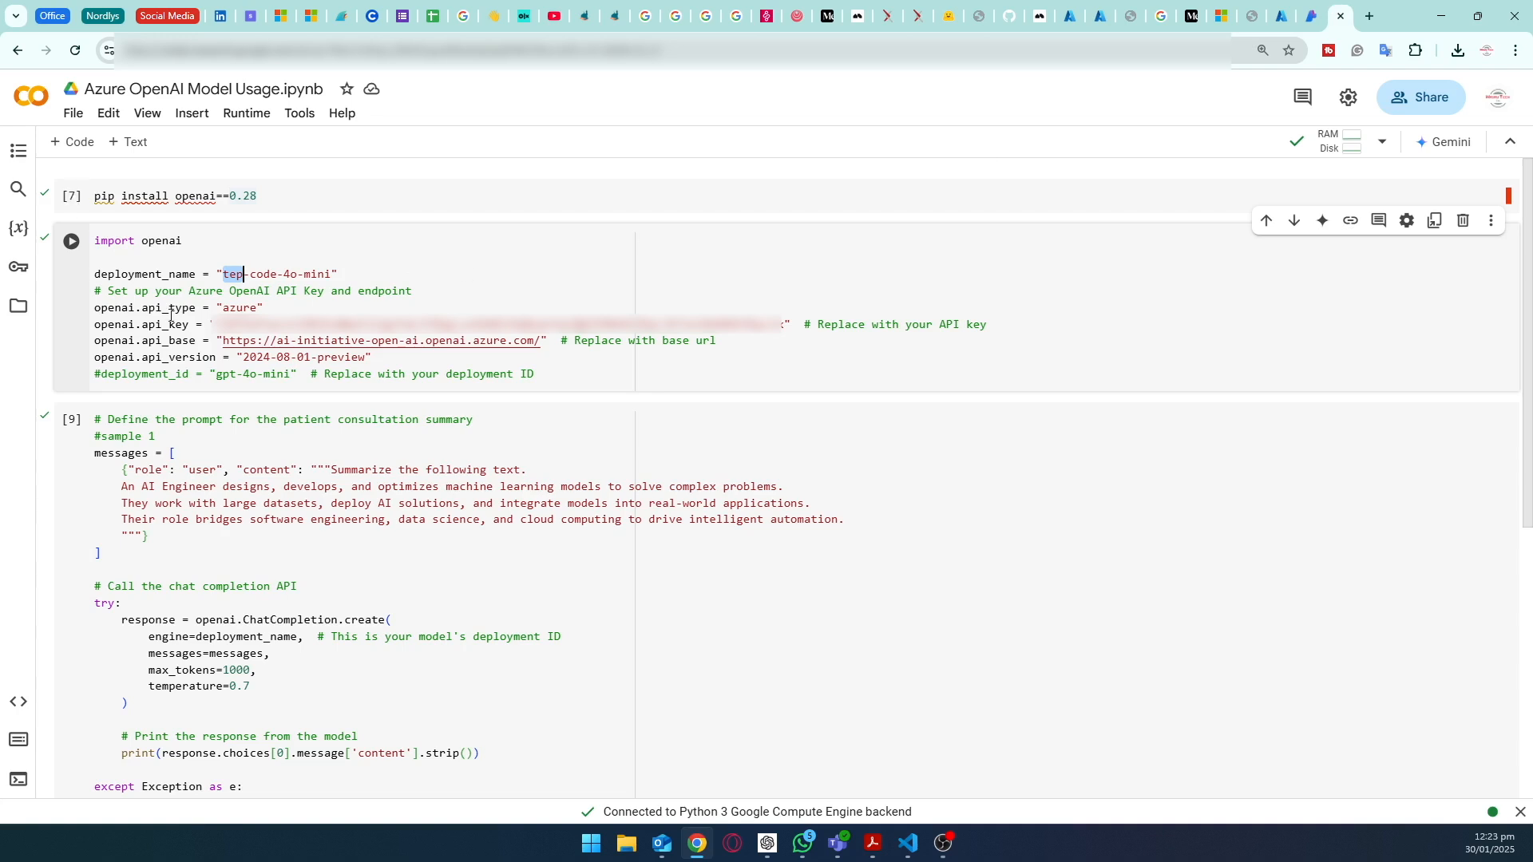
double_click(251, 291)
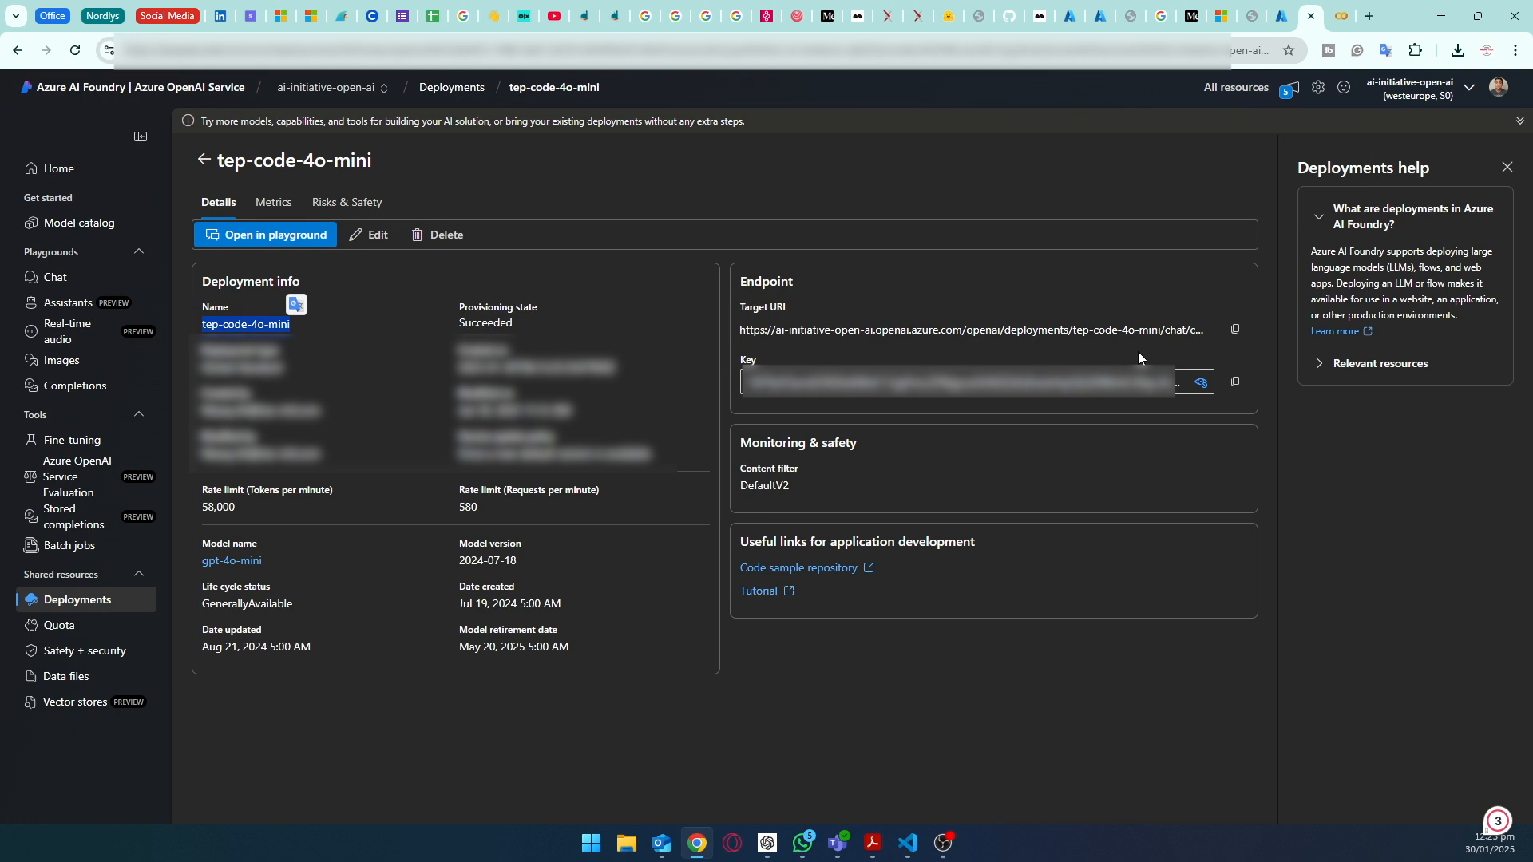
left_click(1323, 16)
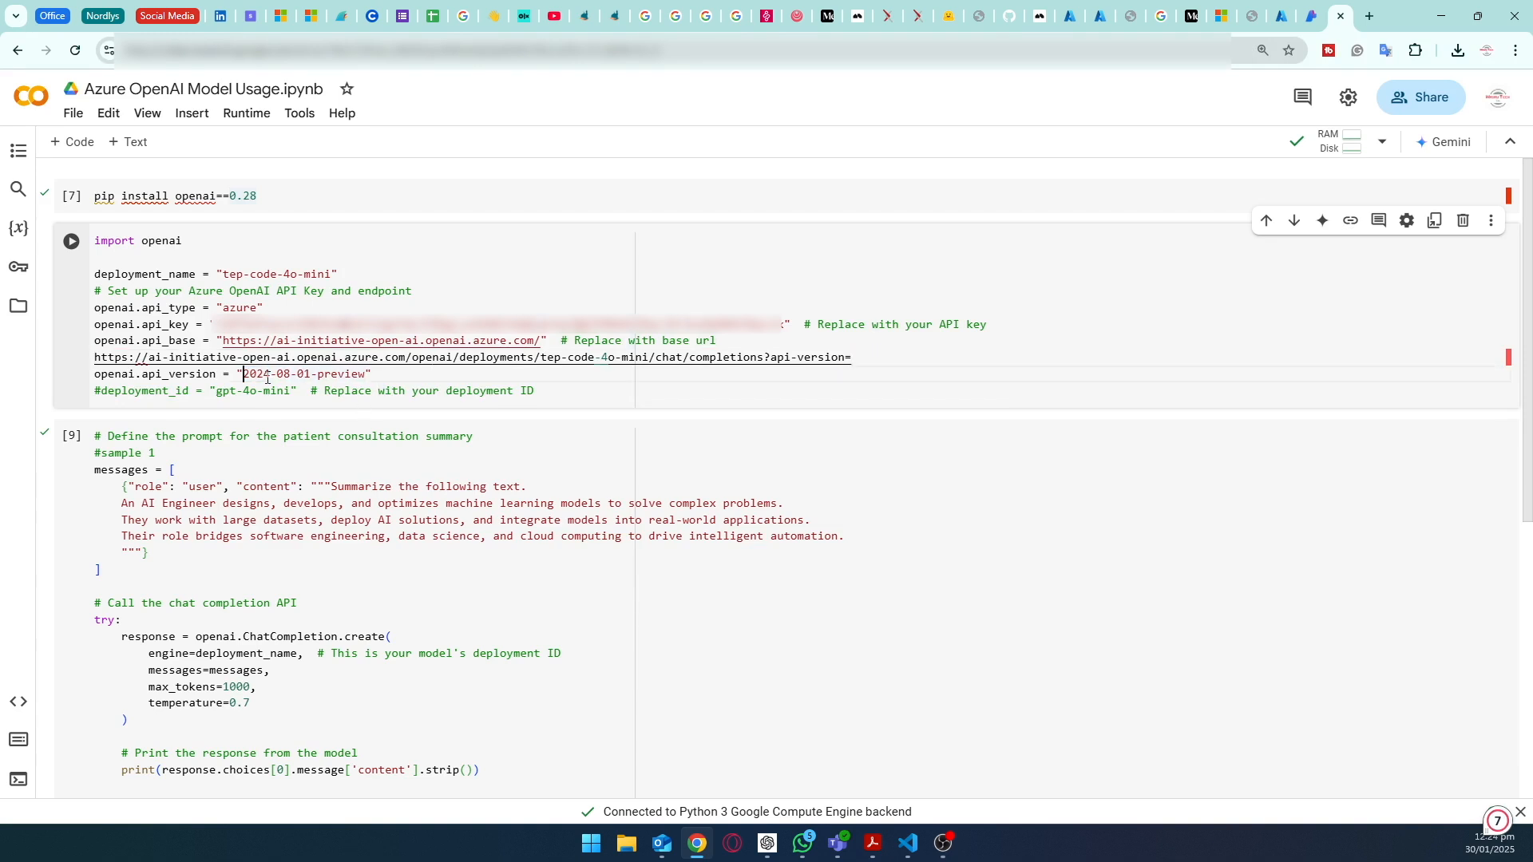
Step: Trim the pasted Target URI to the base URL and remove the extra line, keeping api_base unchanged
double_click(305, 374)
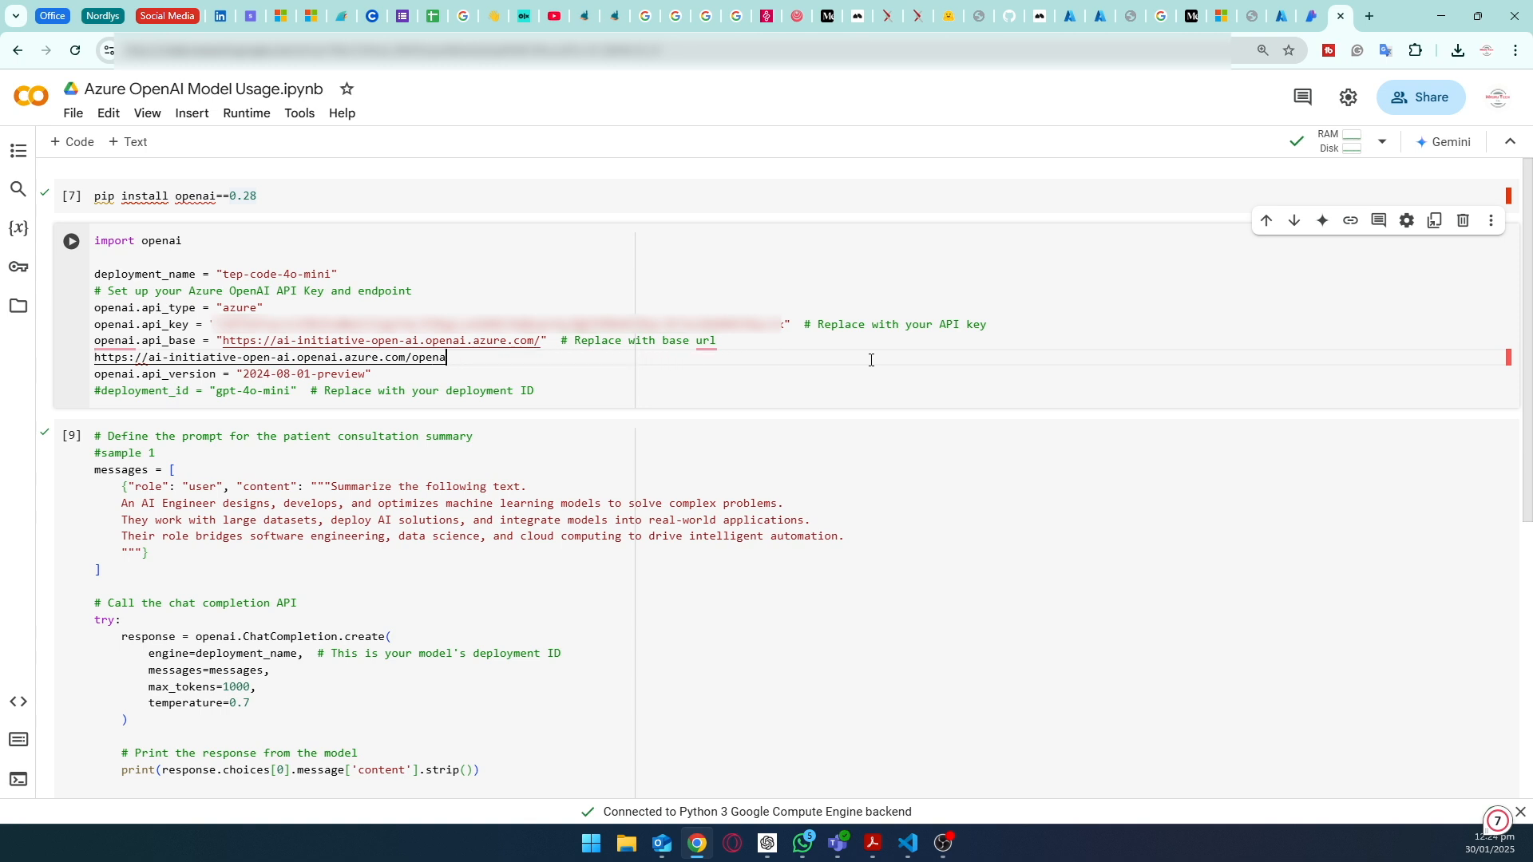
key("Backspace")
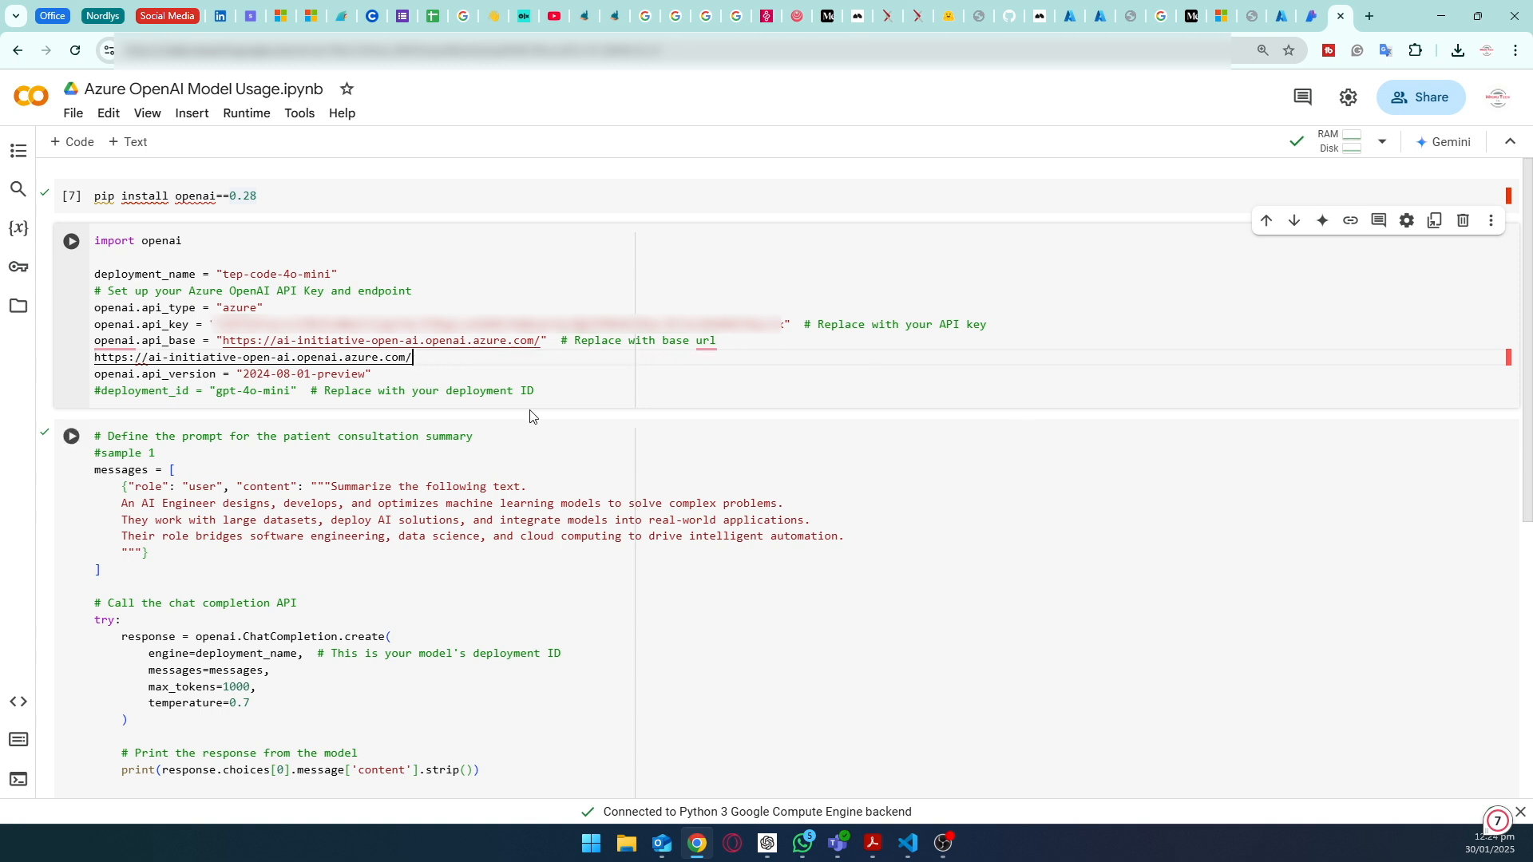
double_click(253, 356)
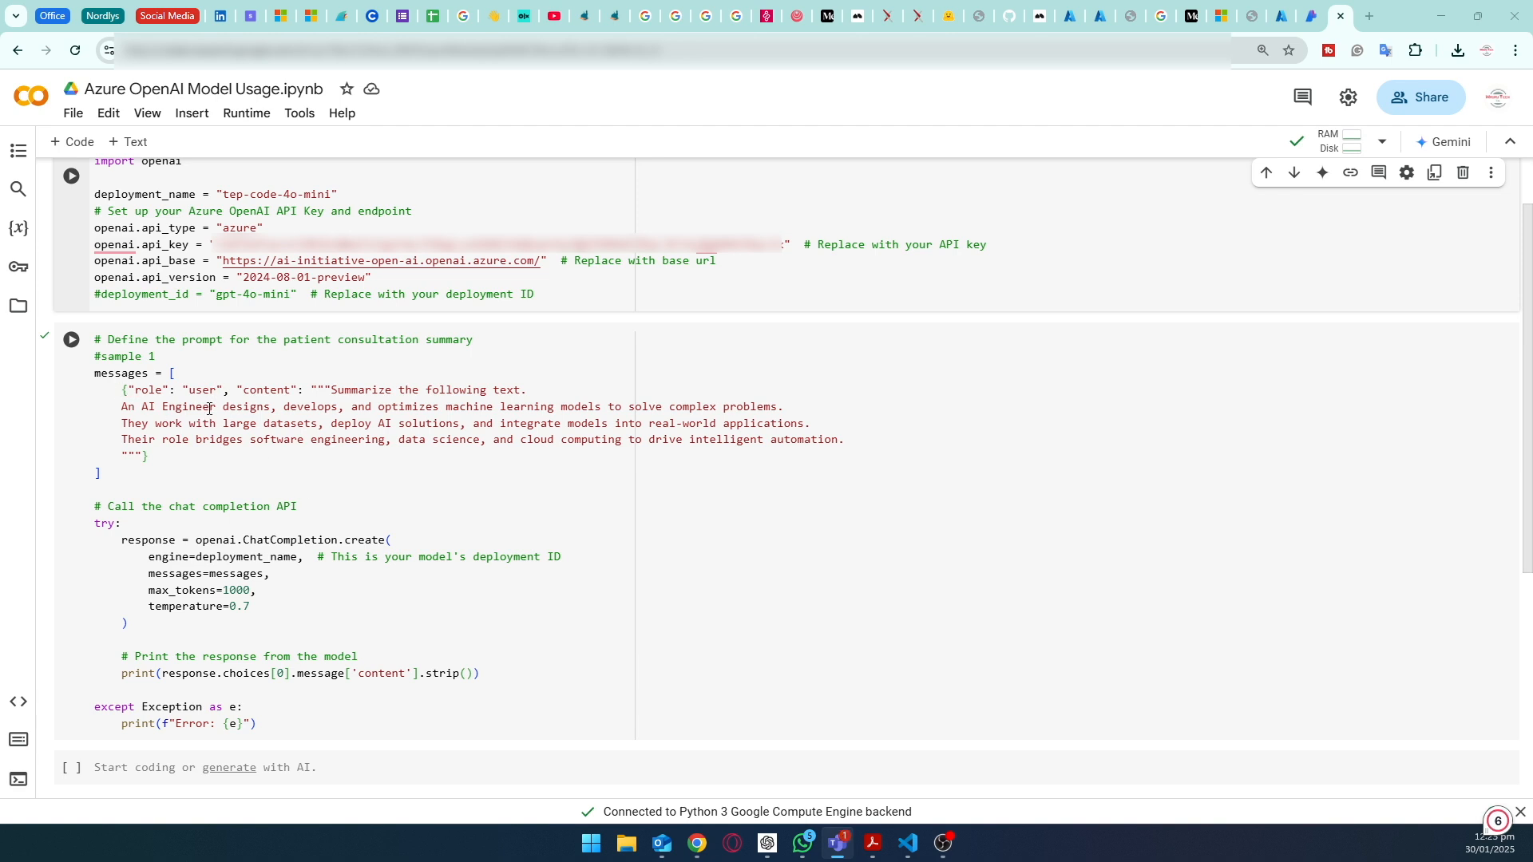
Step: Run the configuration cell and the chat completion cell, printing gpt-4o-mini's summary of the AI Engineer text
left_click_drag(120, 405, 148, 455)
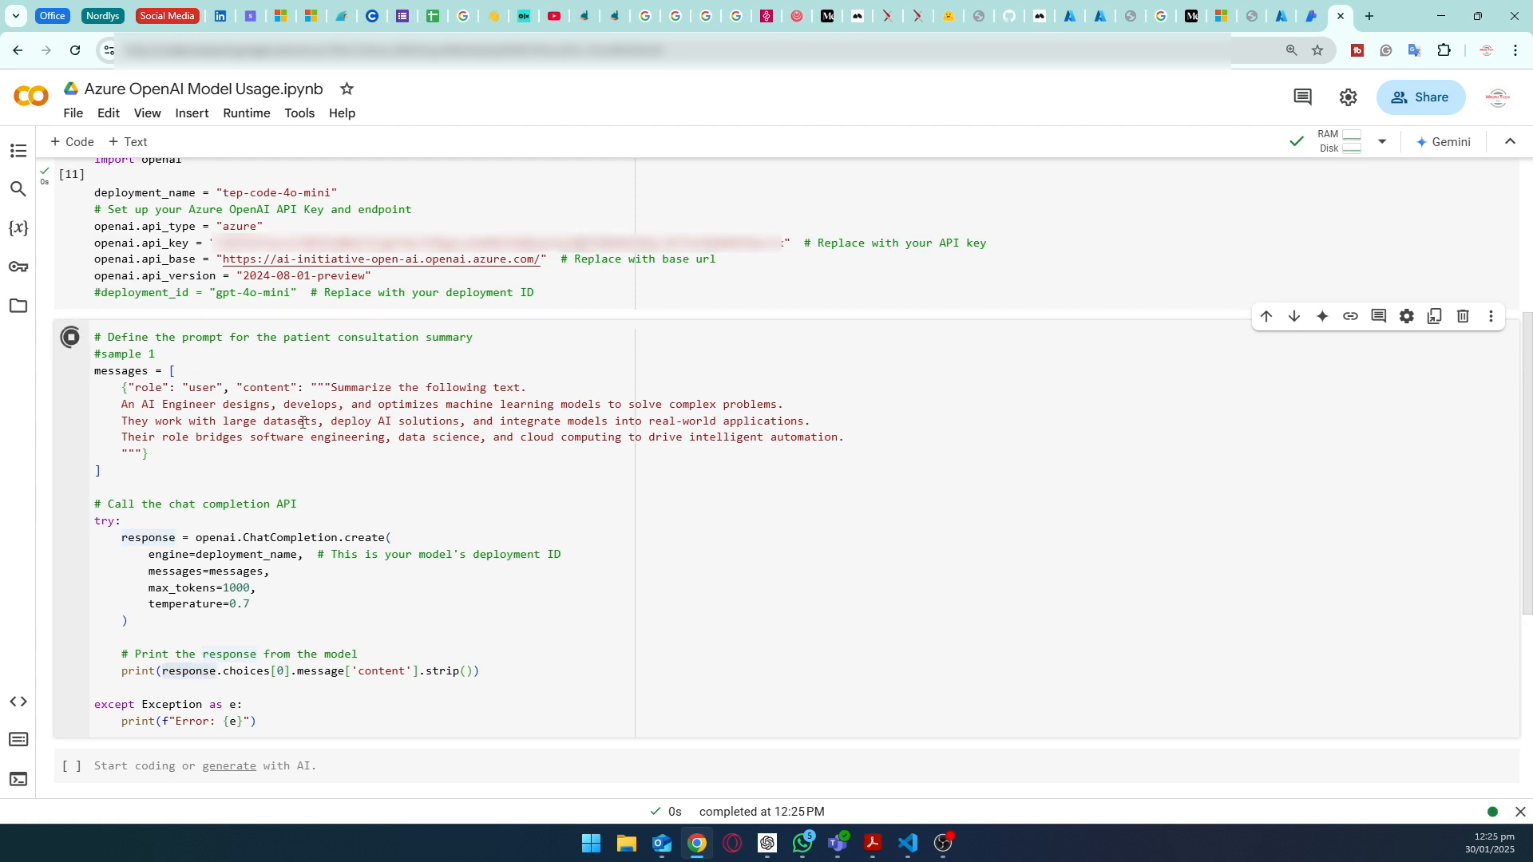
left_click(68, 337)
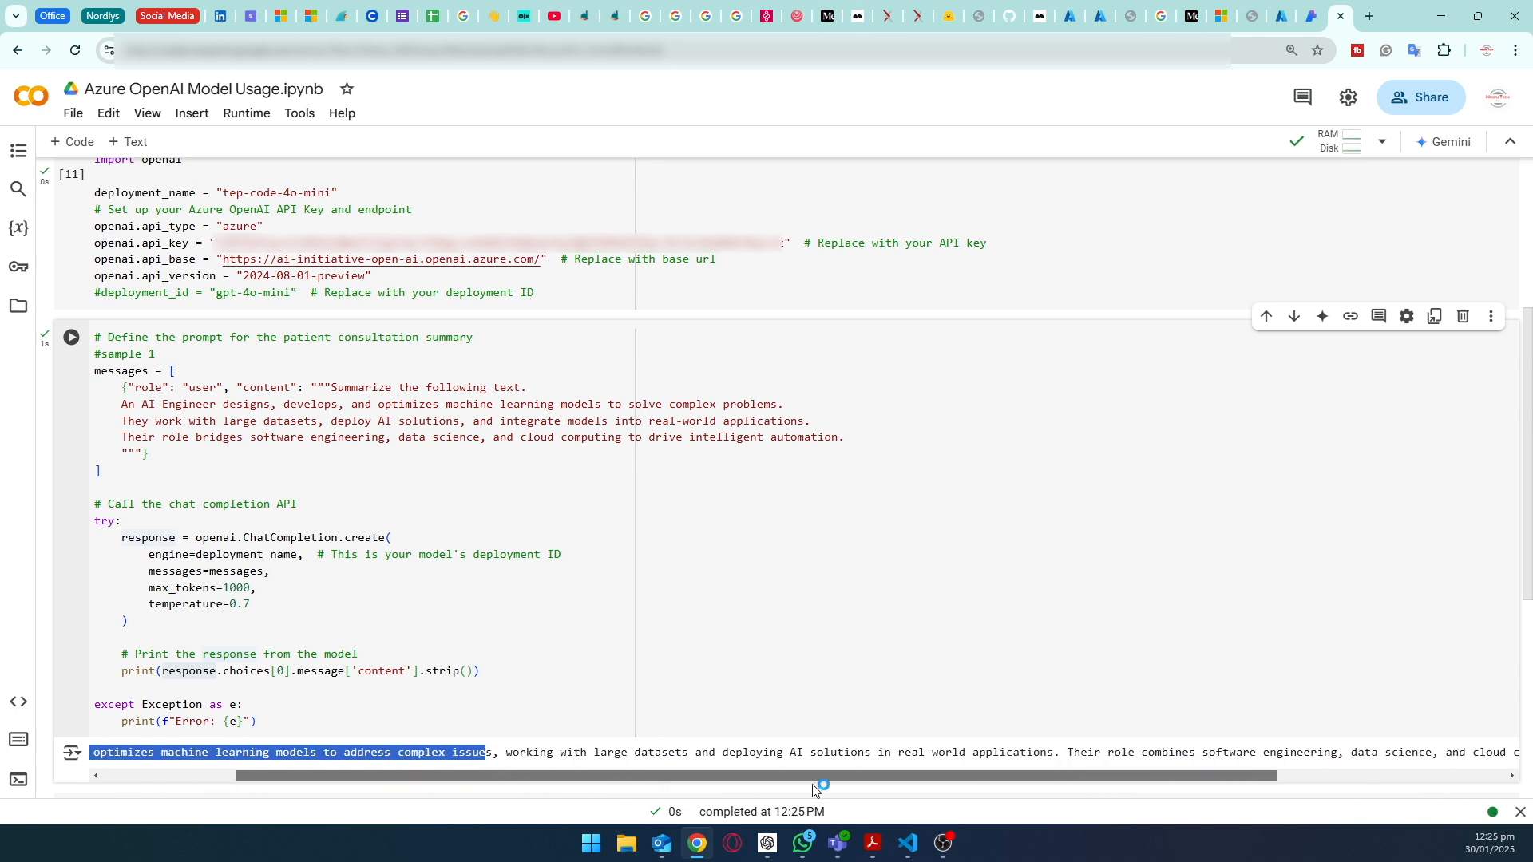
left_click(664, 670)
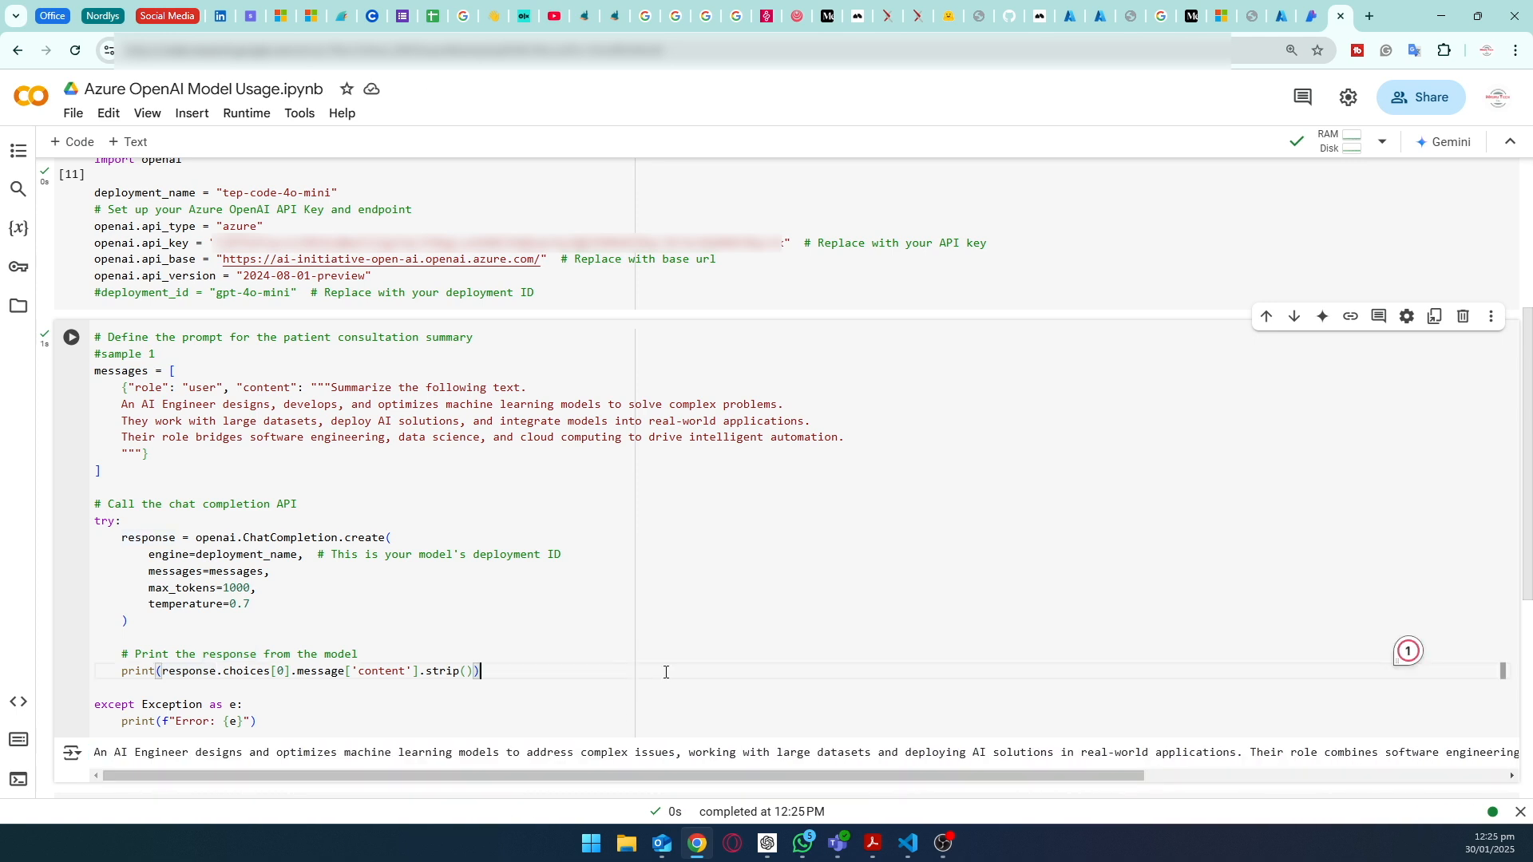
mouse_move(824, 506)
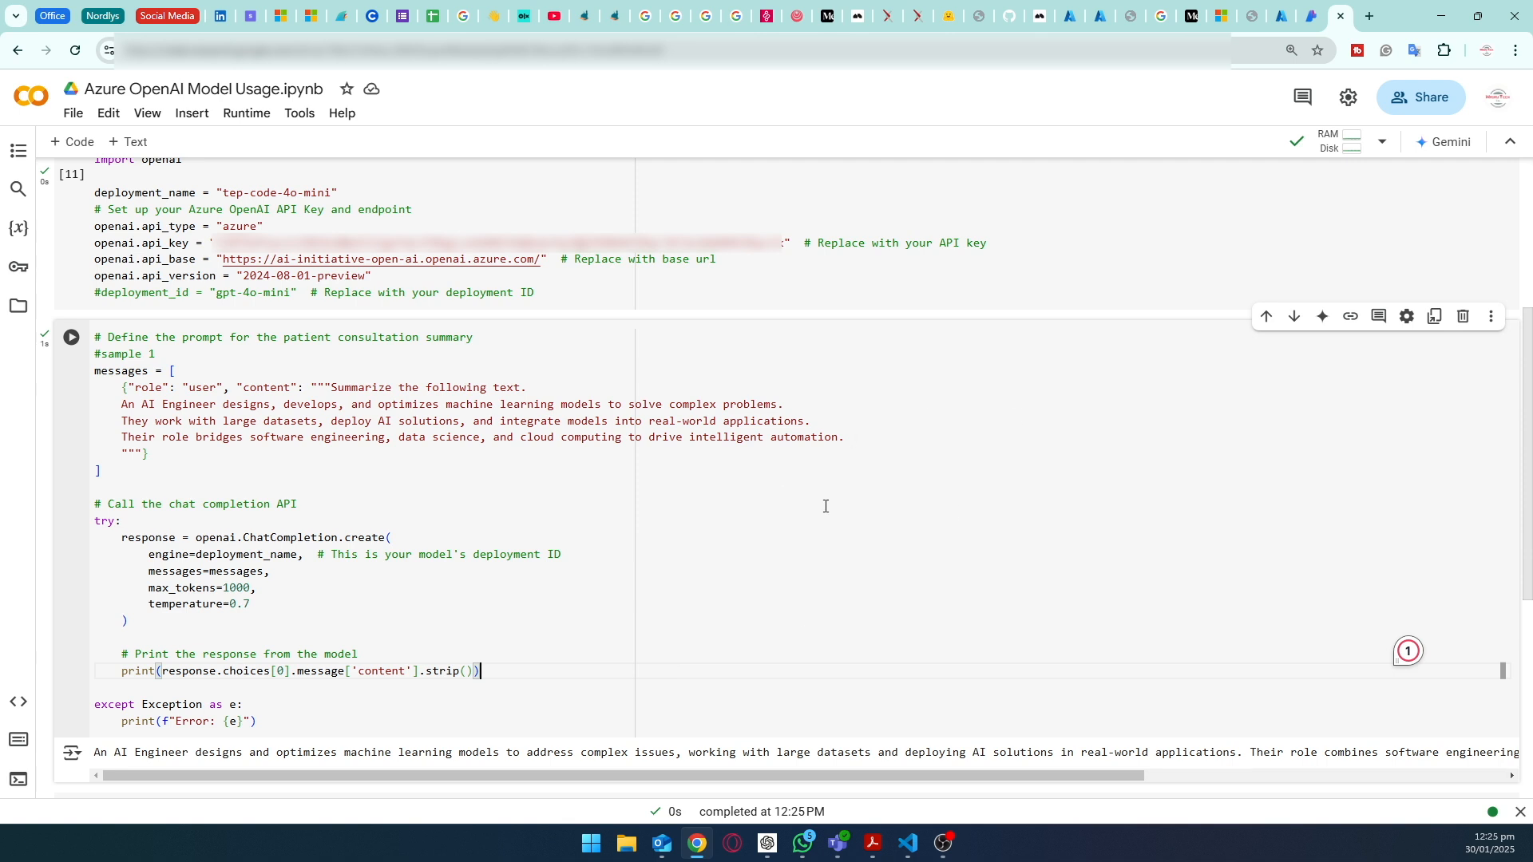